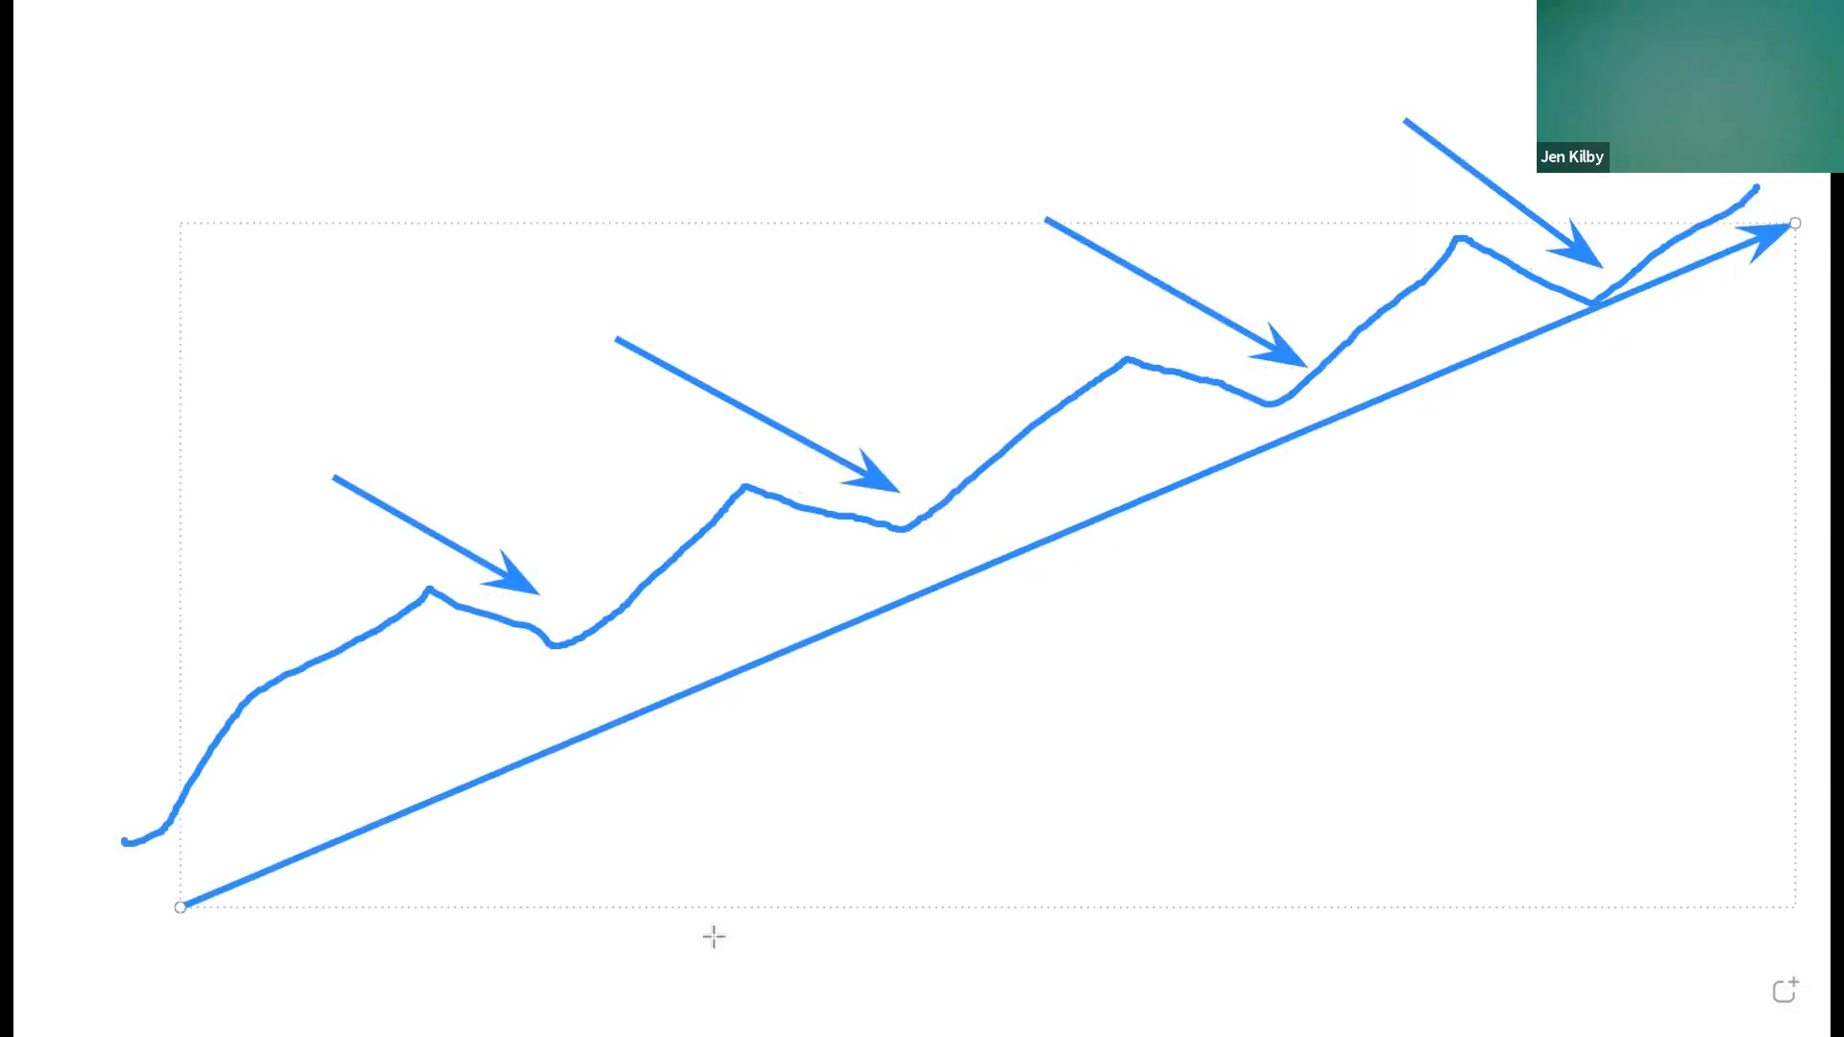
pyautogui.moveTo(536, 659)
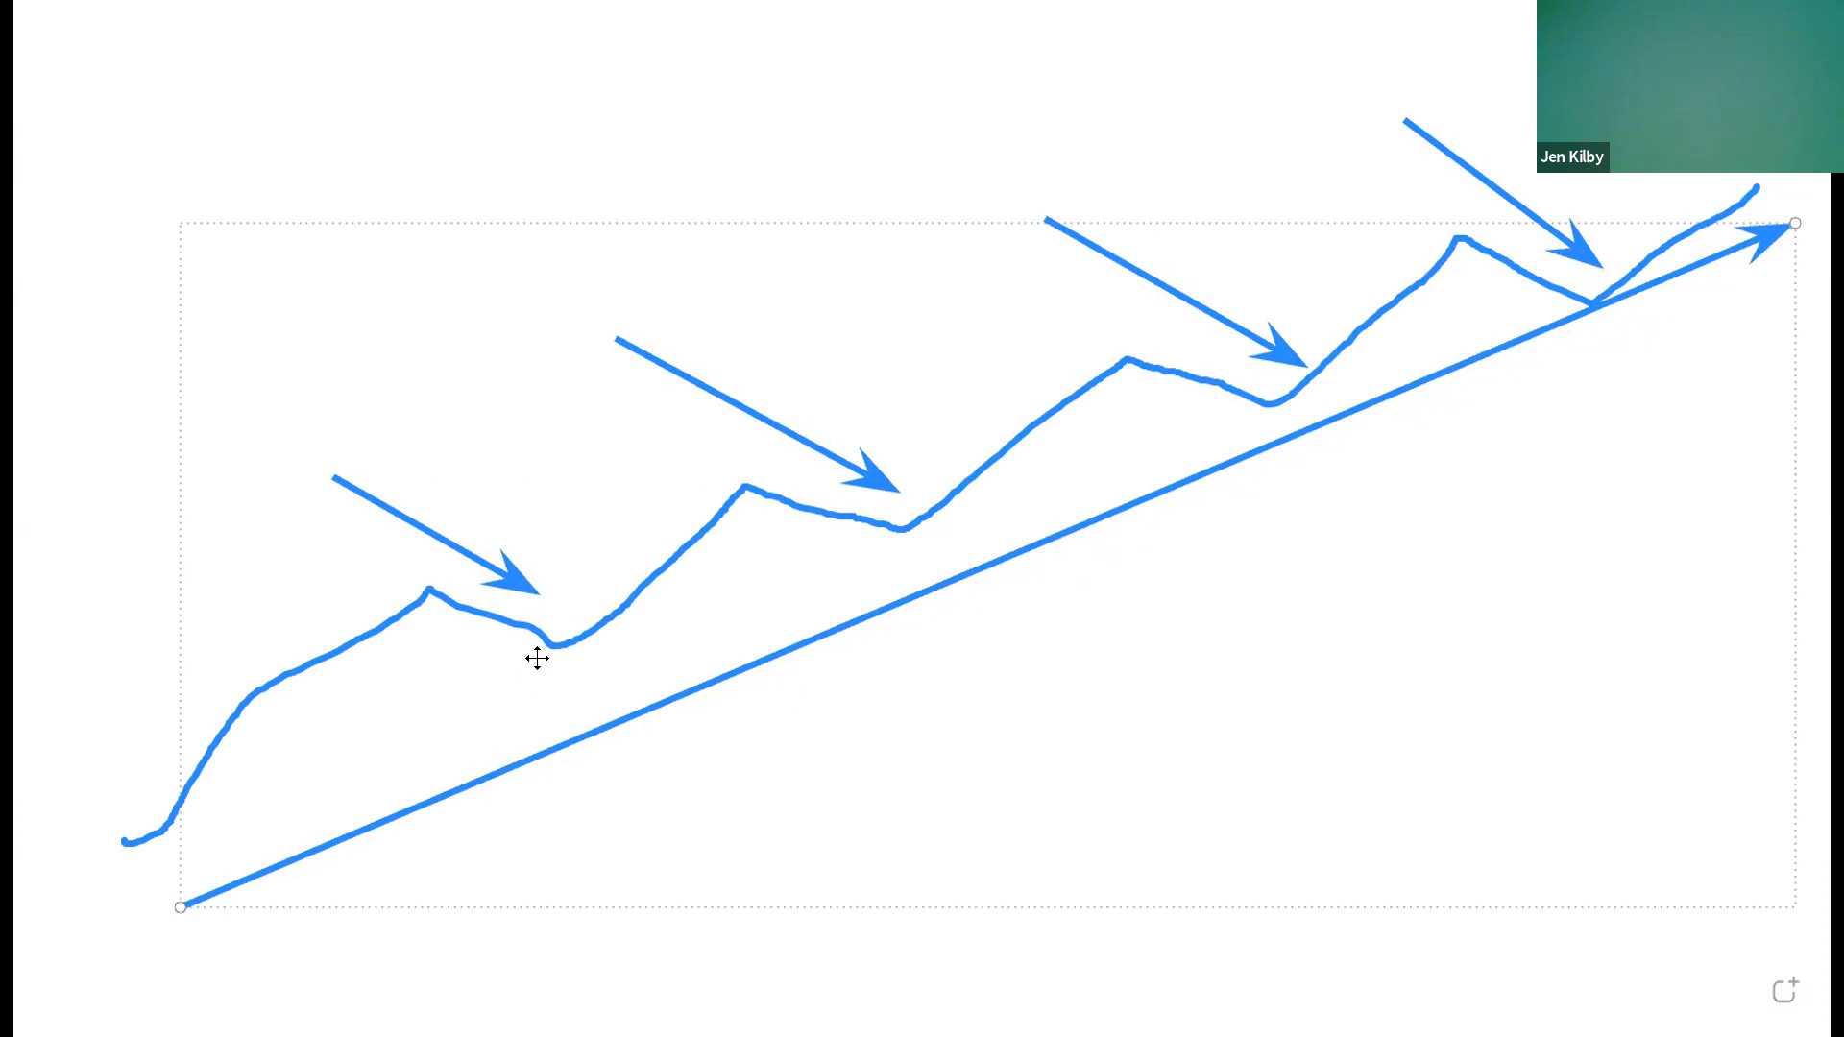
pyautogui.moveTo(1221, 429)
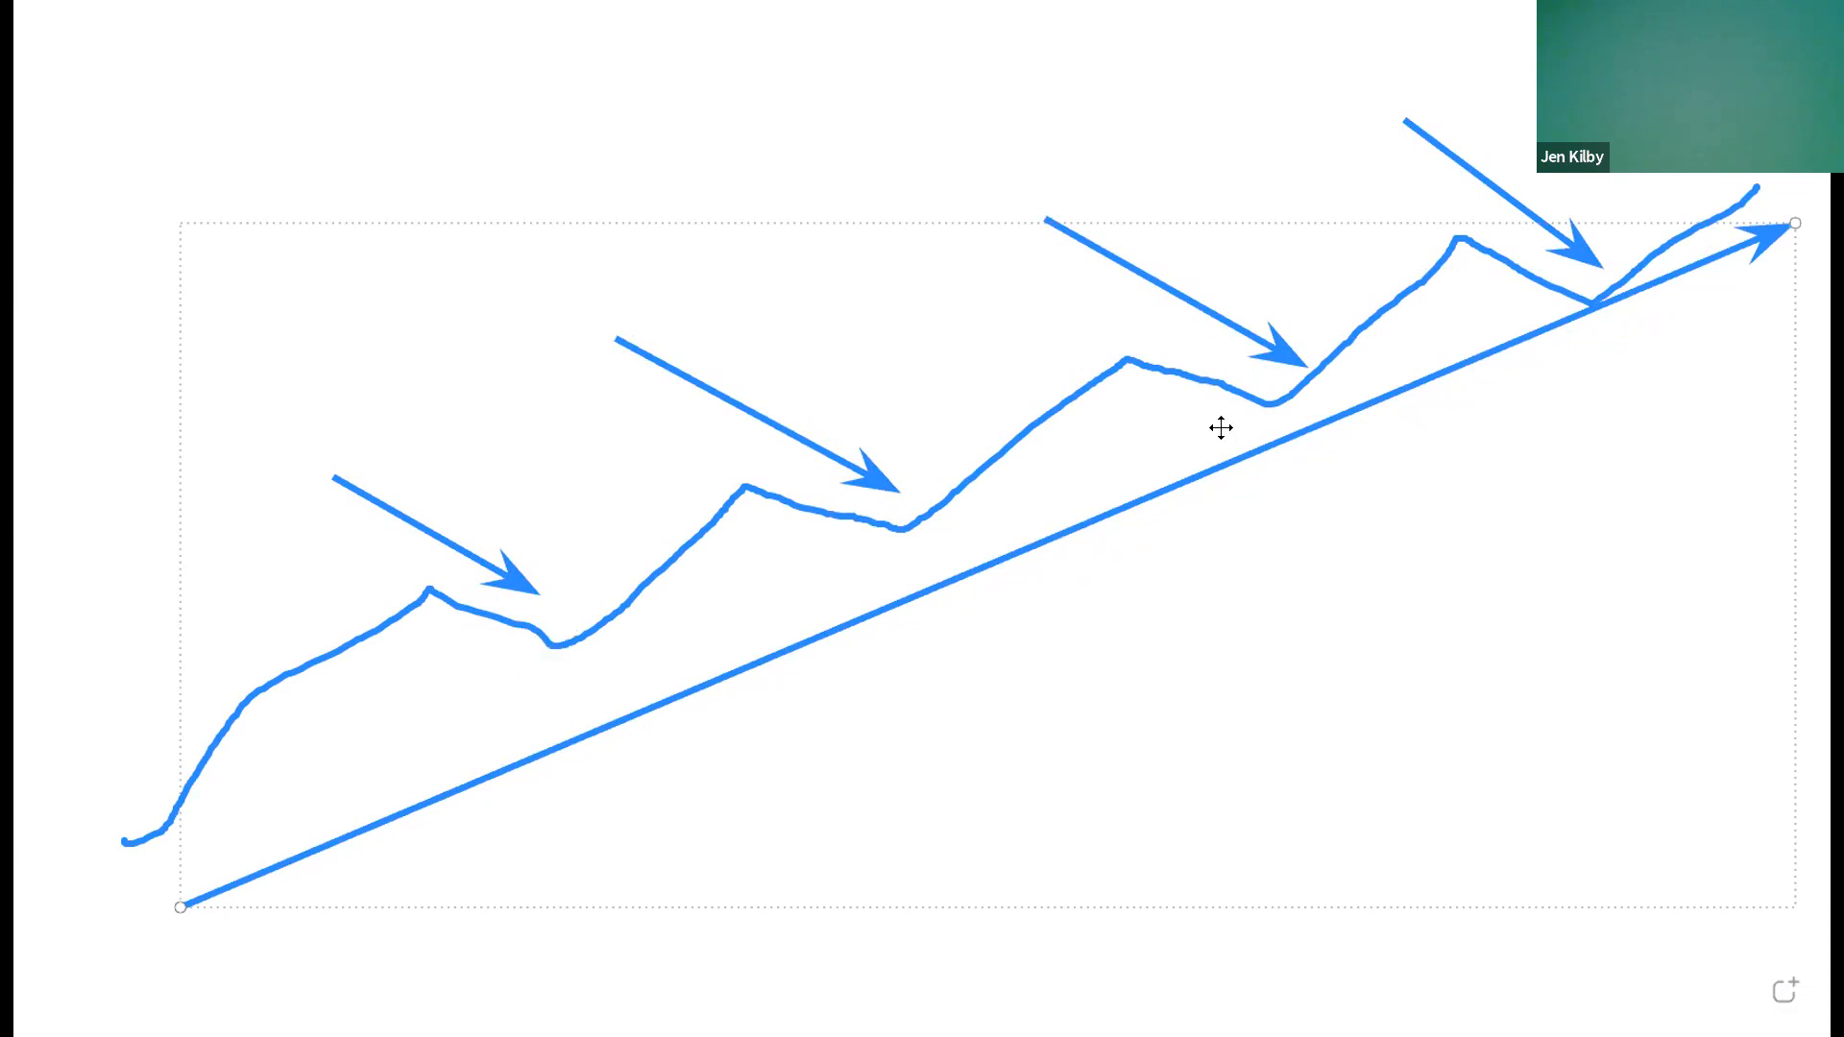
pyautogui.moveTo(1573, 511)
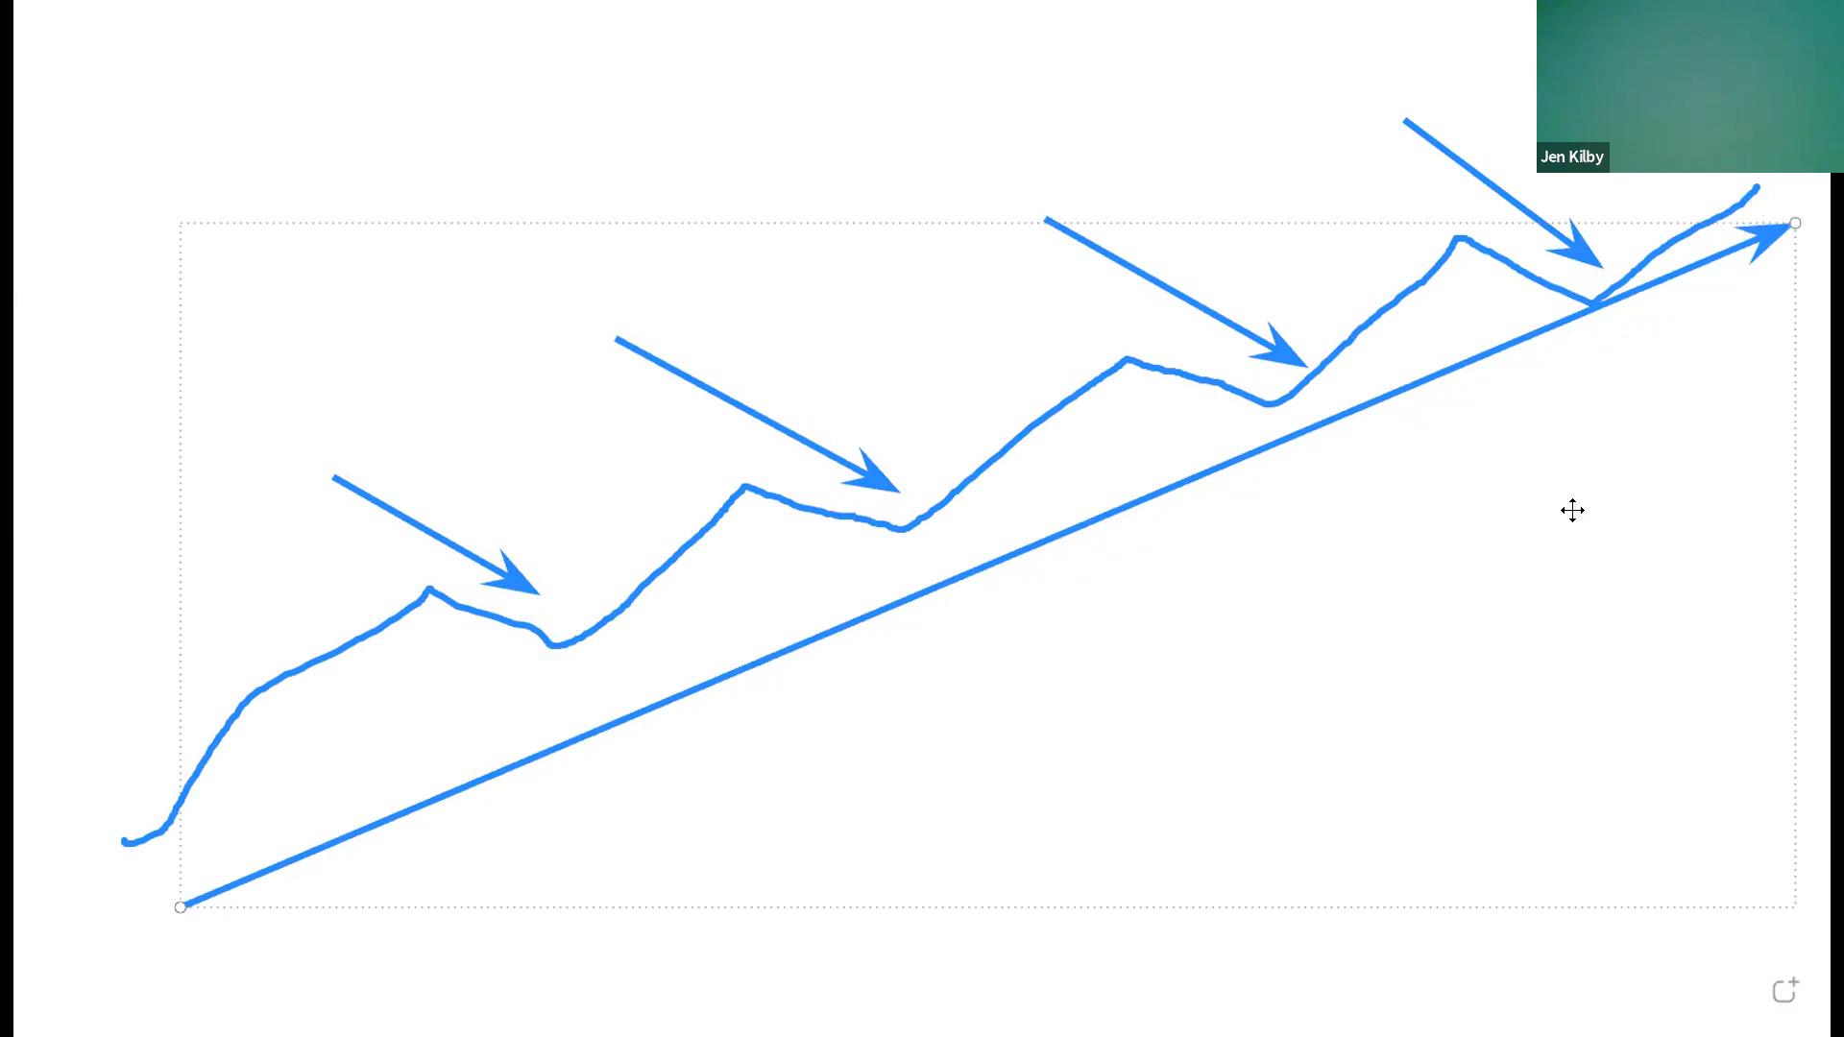
pyautogui.moveTo(1574, 486)
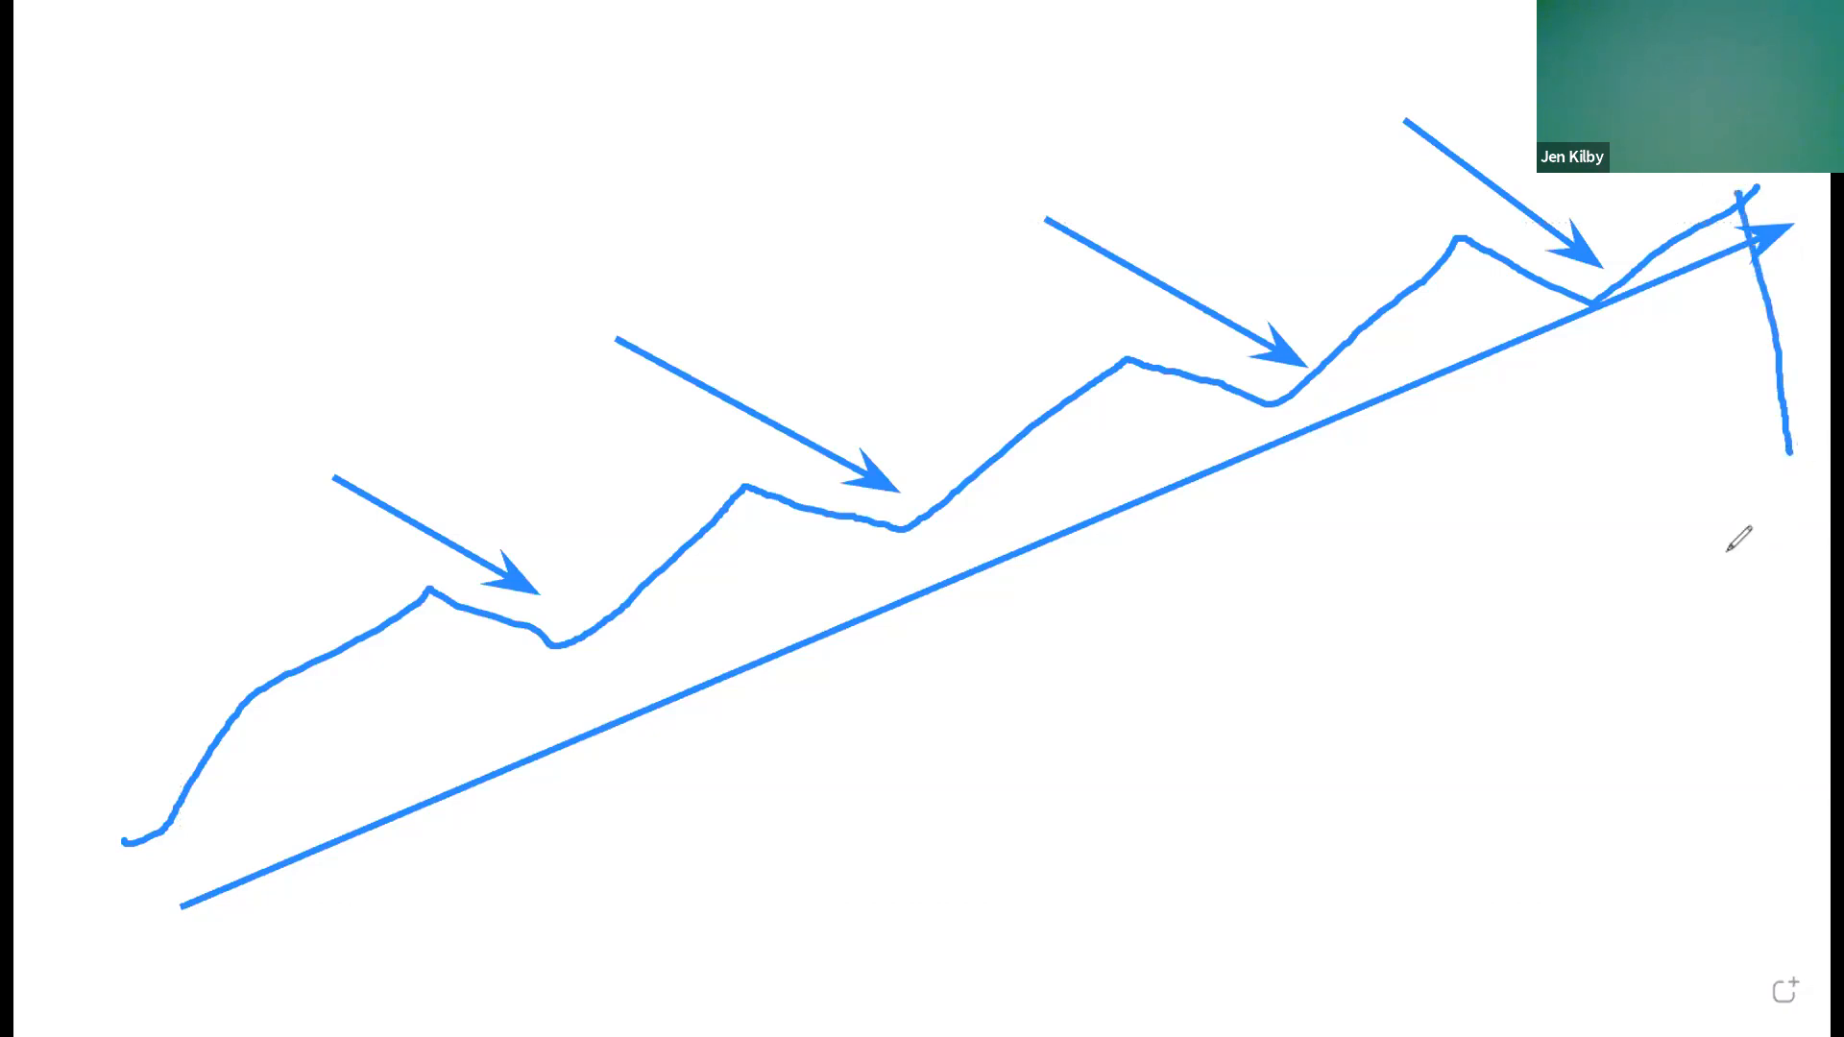
pyautogui.moveTo(1506, 283)
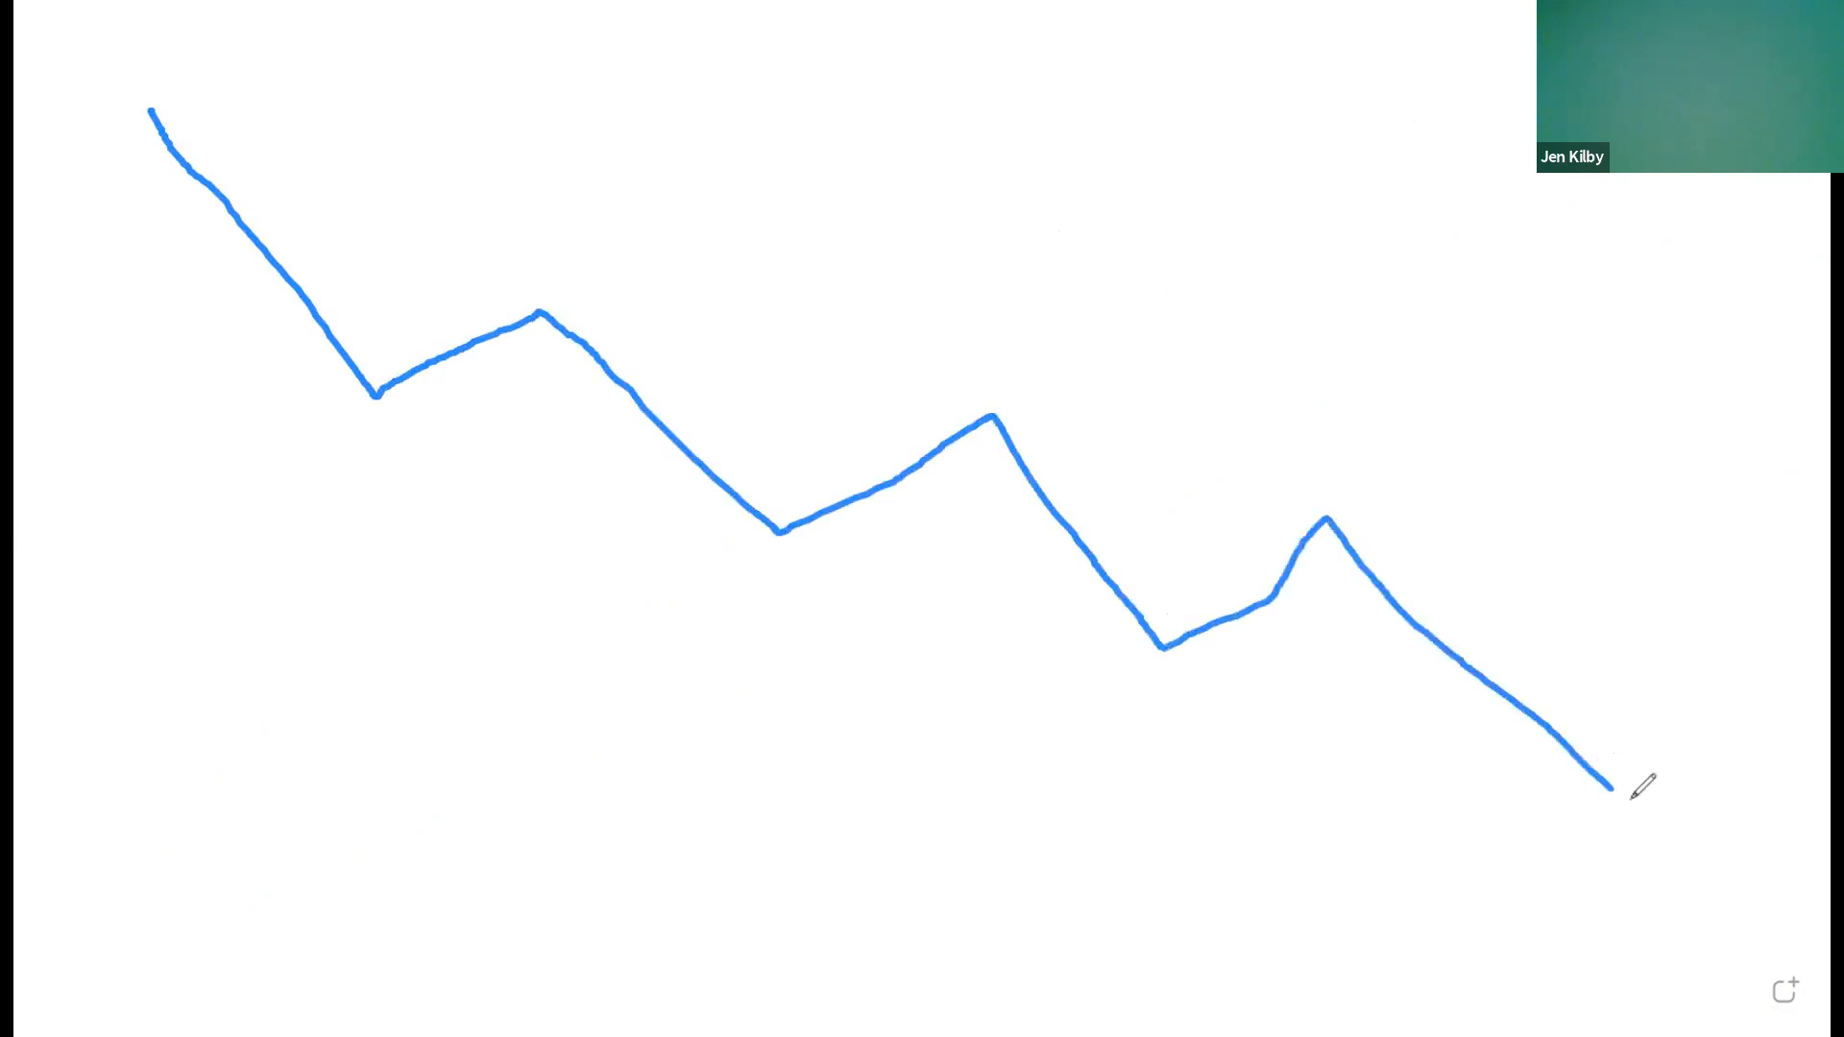
pyautogui.moveTo(305, 505)
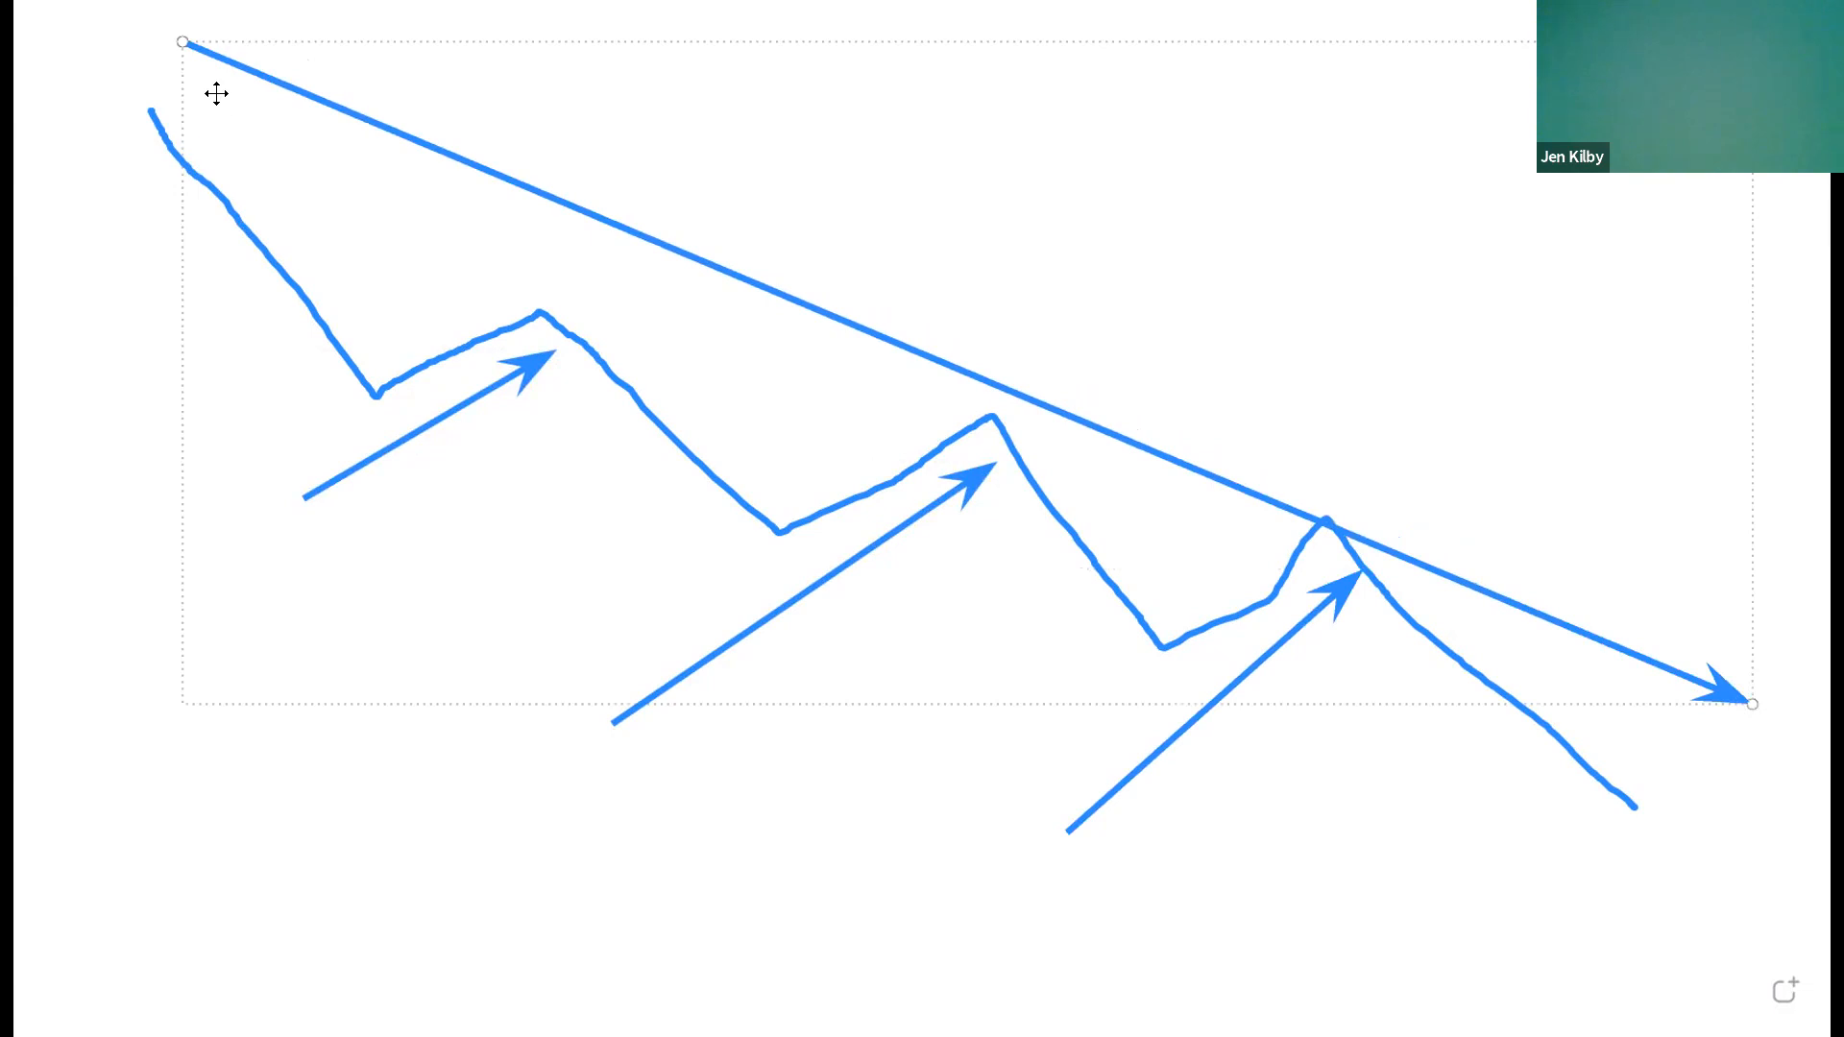
pyautogui.moveTo(761, 342)
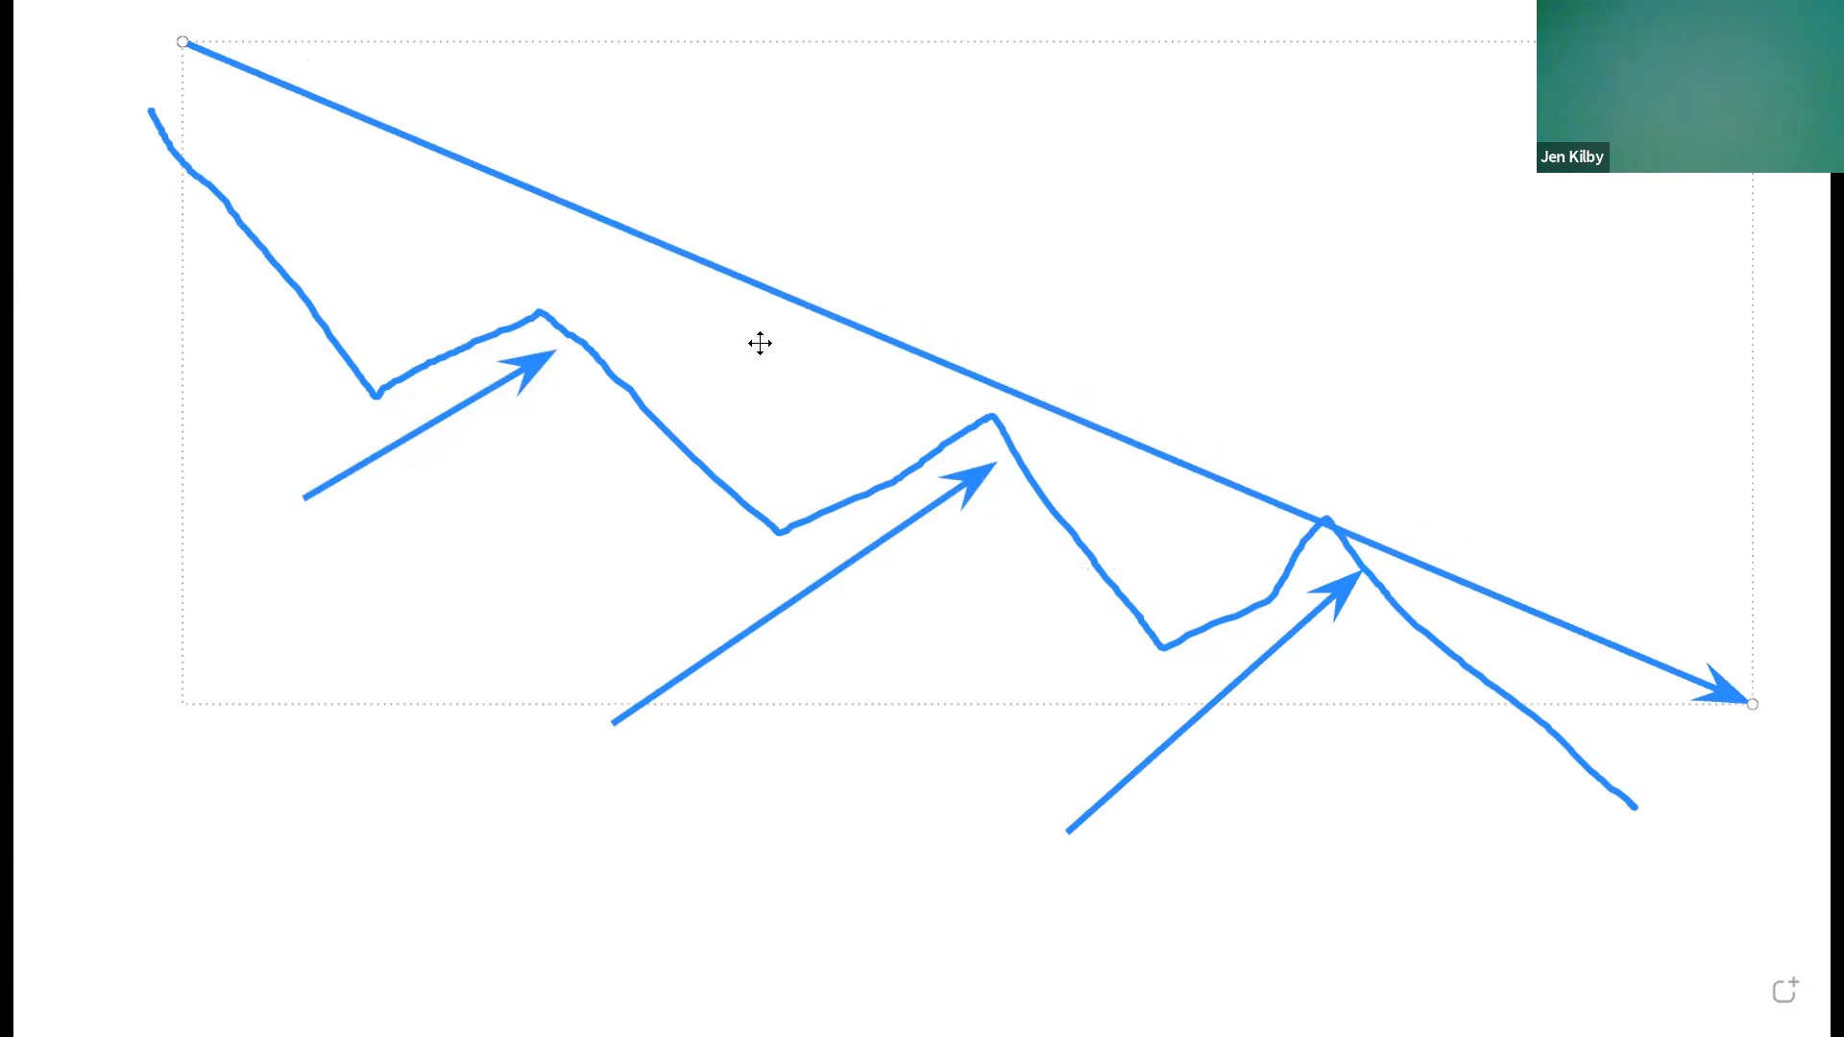
pyautogui.moveTo(1347, 563)
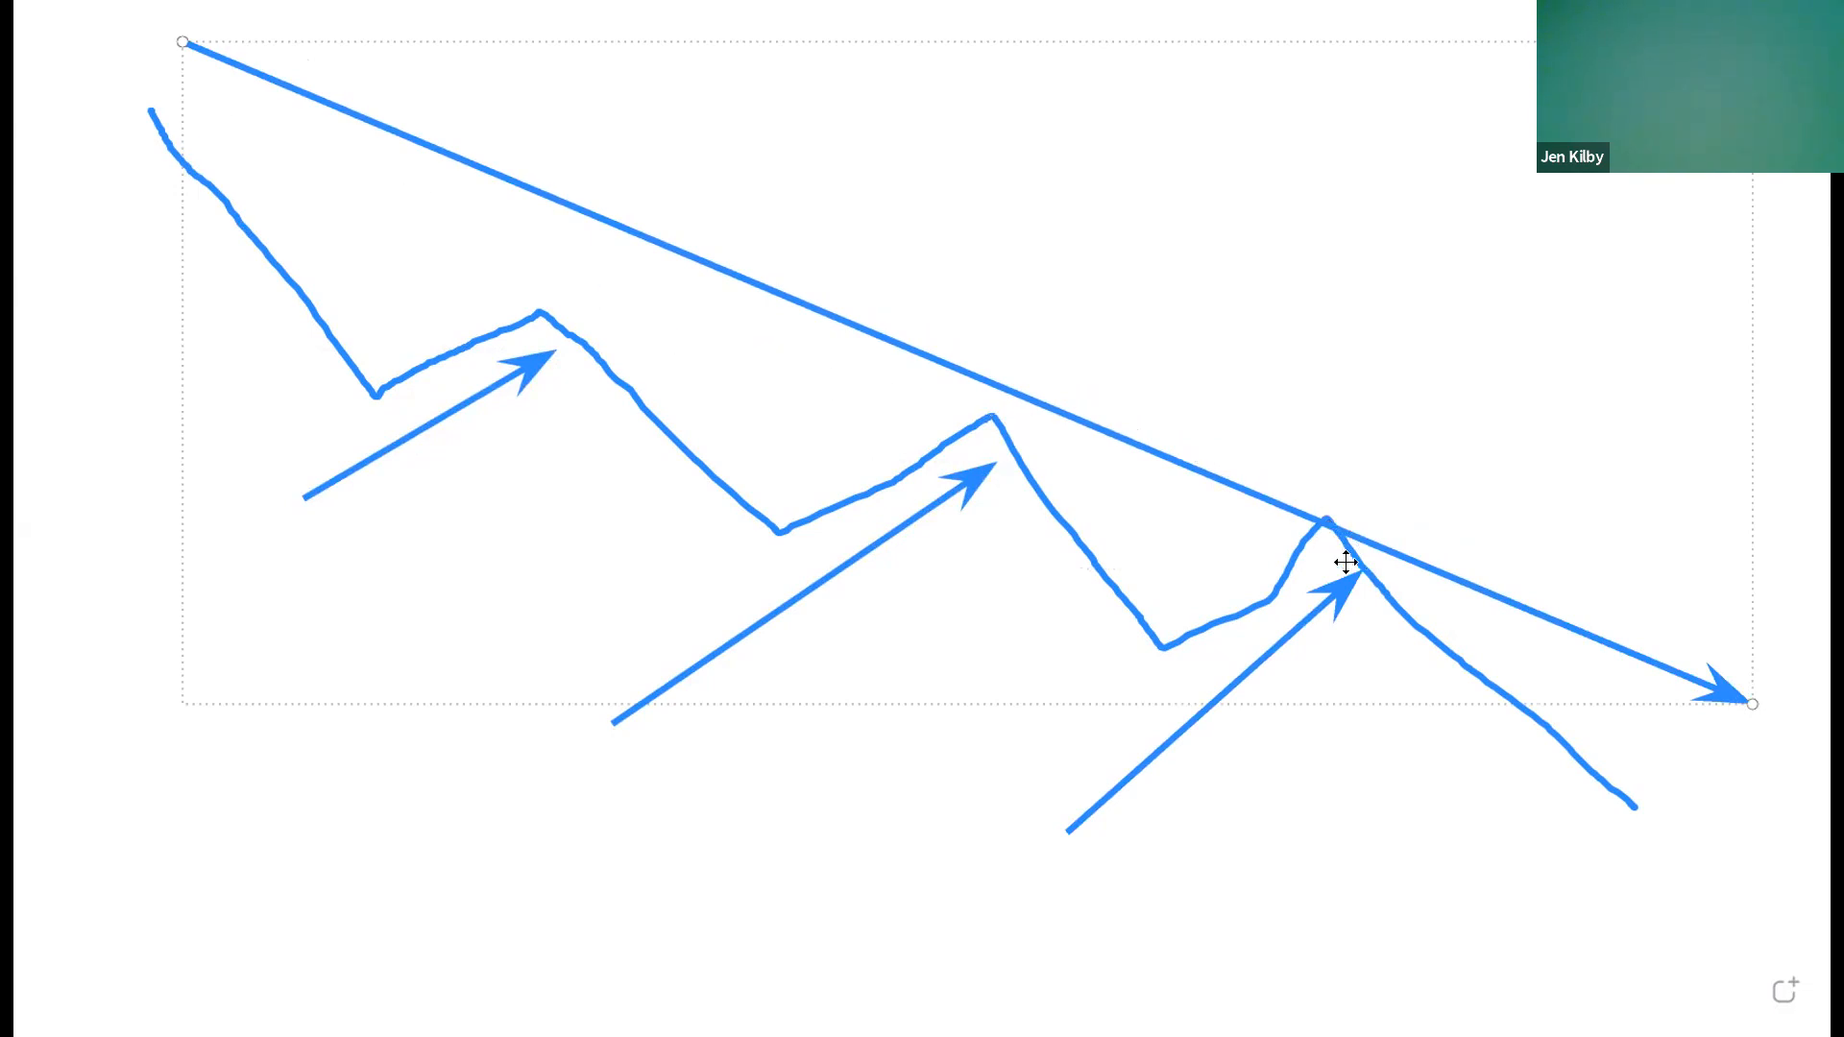
pyautogui.moveTo(1481, 428)
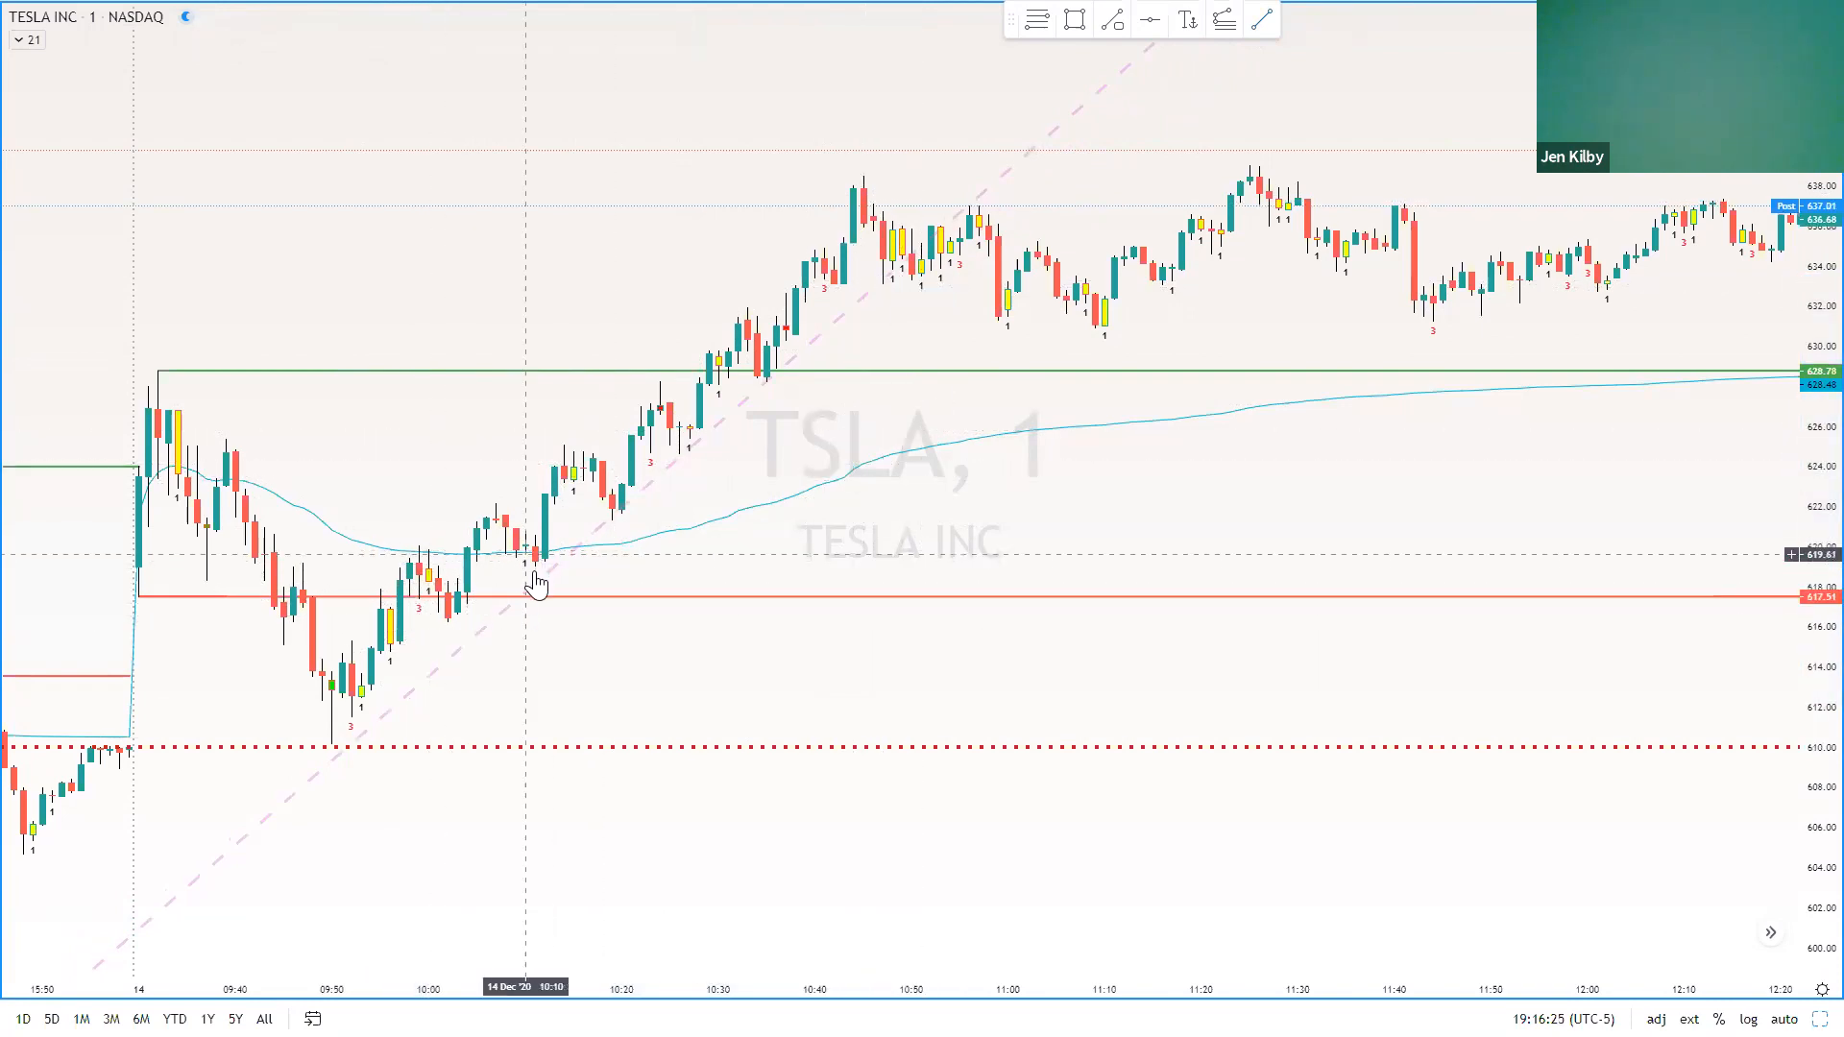
pyautogui.moveTo(486, 668)
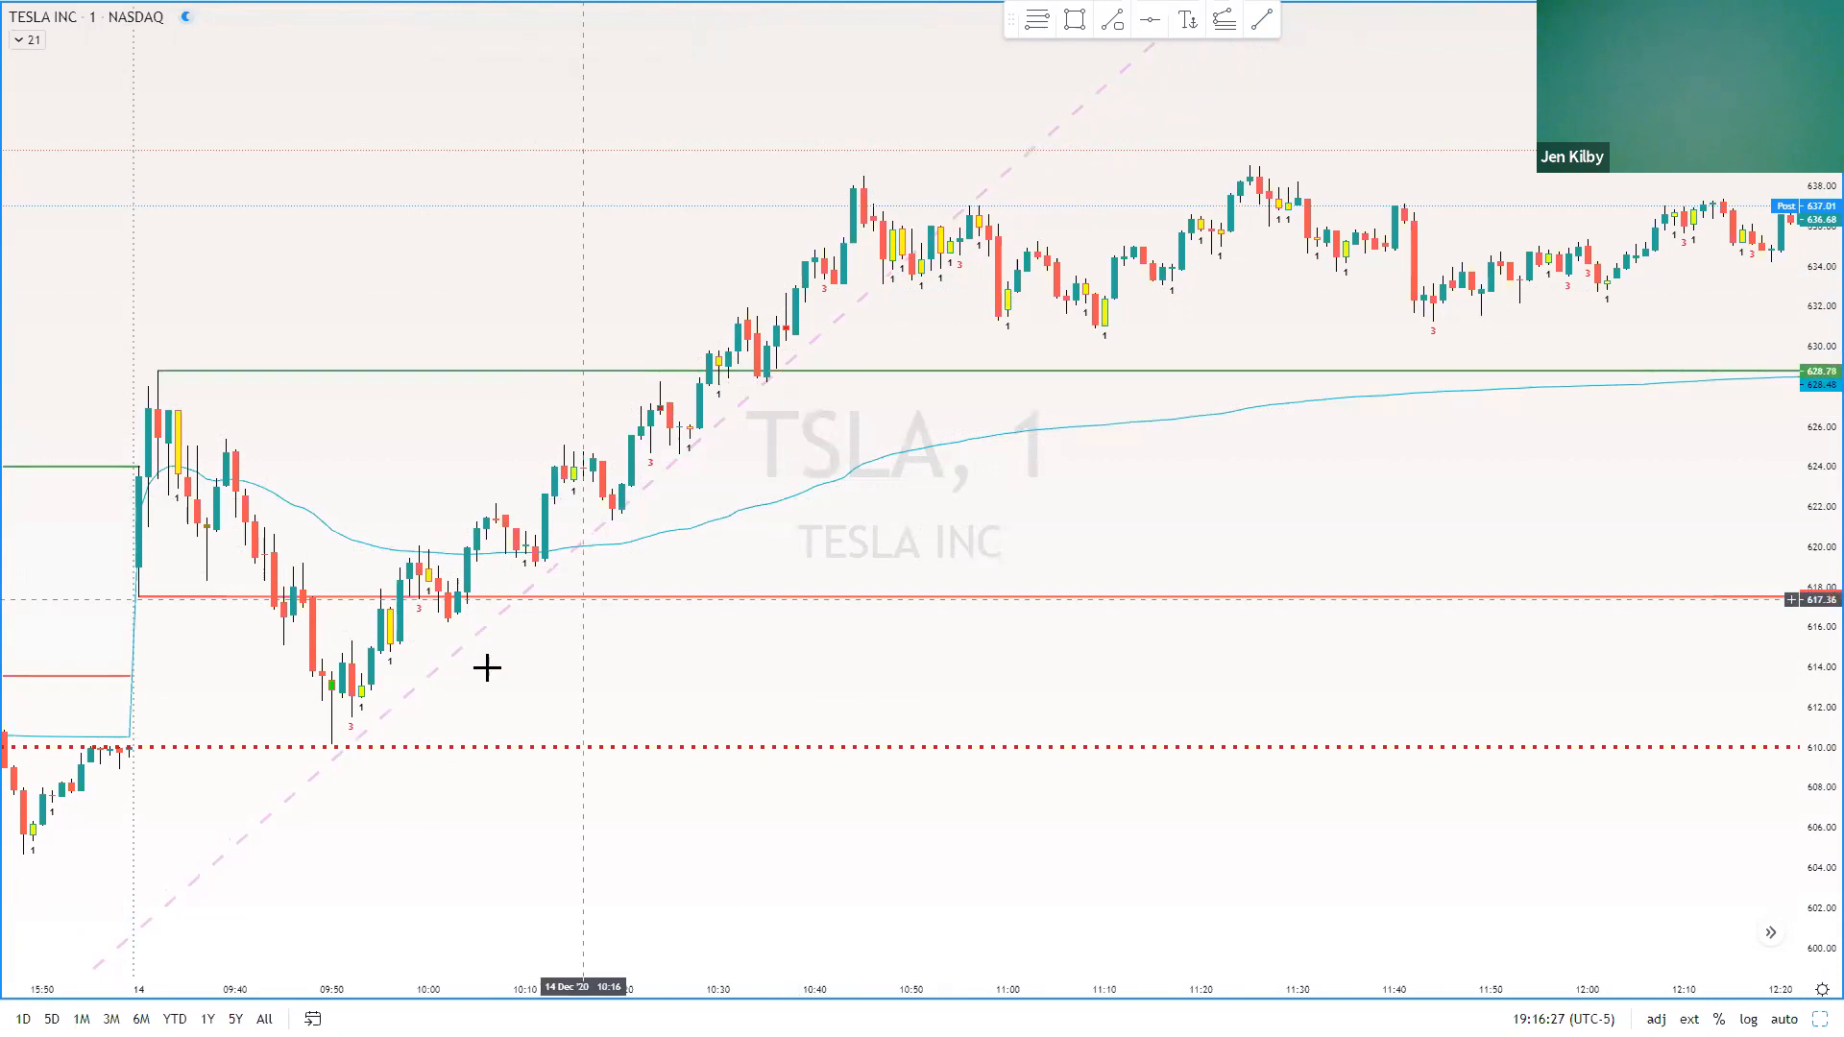
pyautogui.moveTo(829, 344)
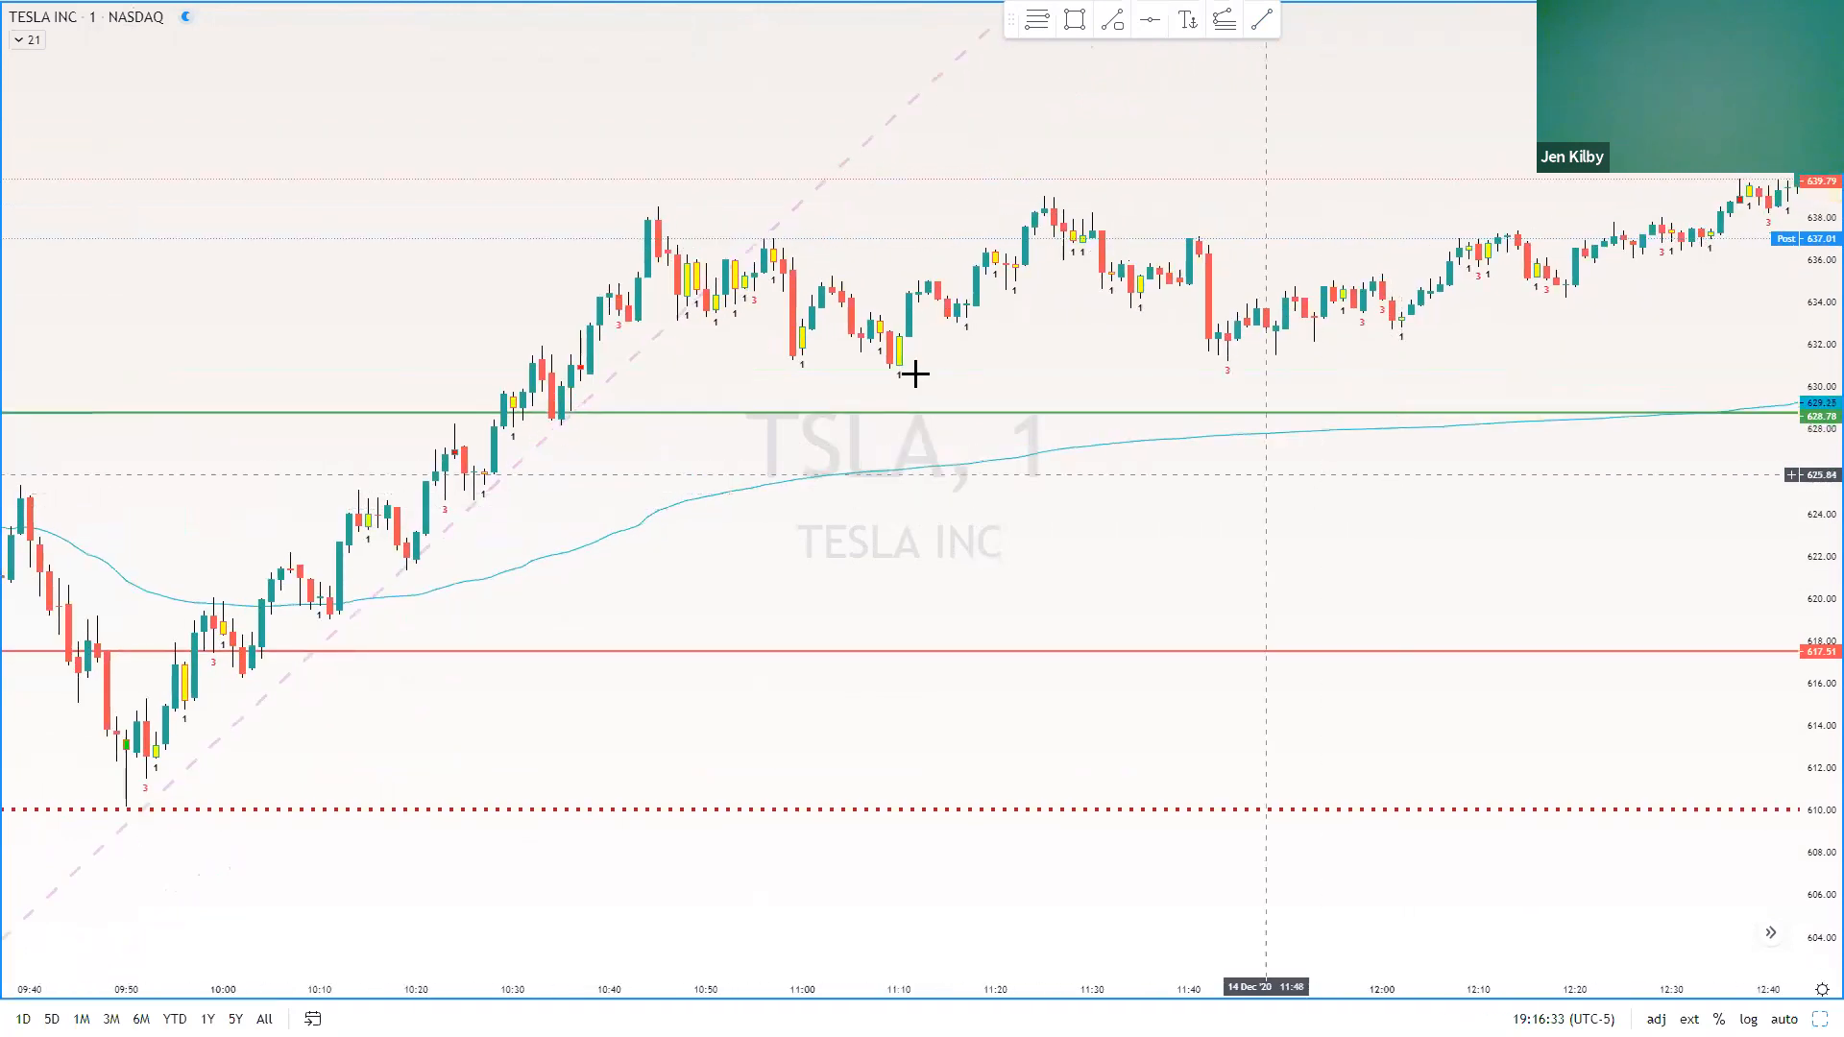
pyautogui.moveTo(1235, 359)
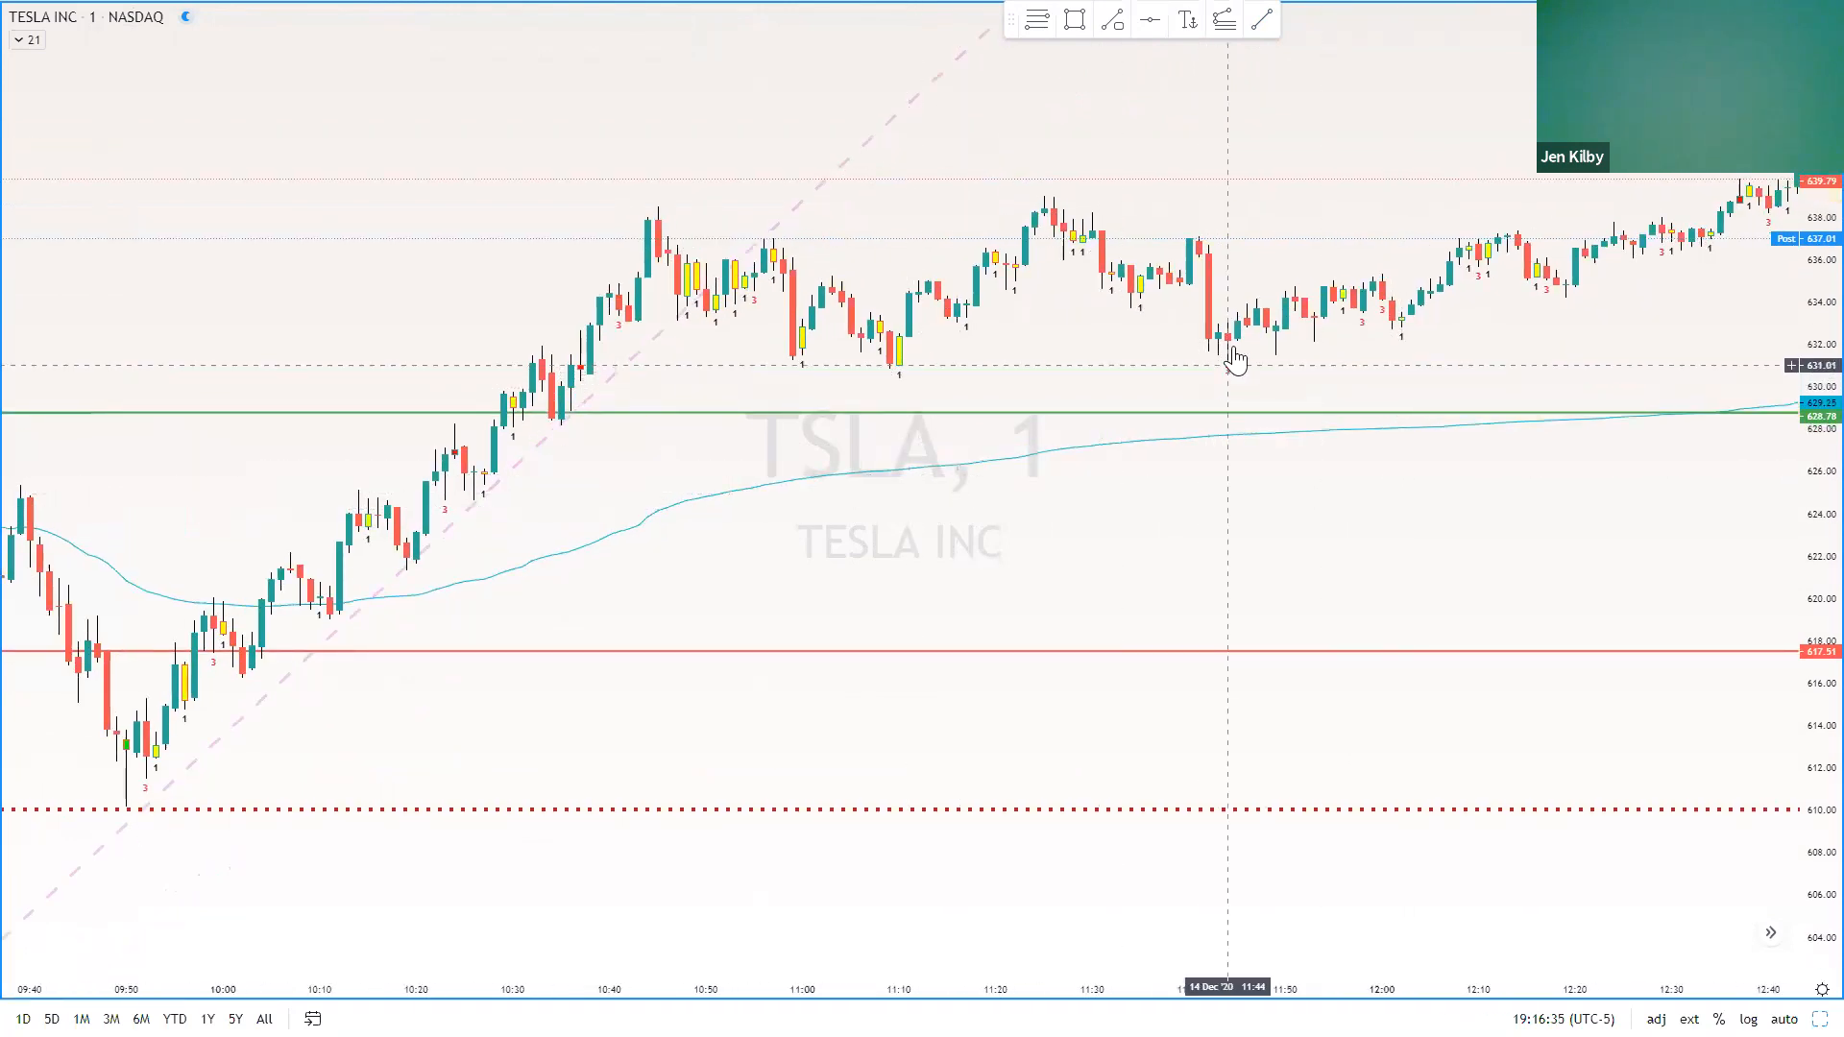
pyautogui.moveTo(1151, 284)
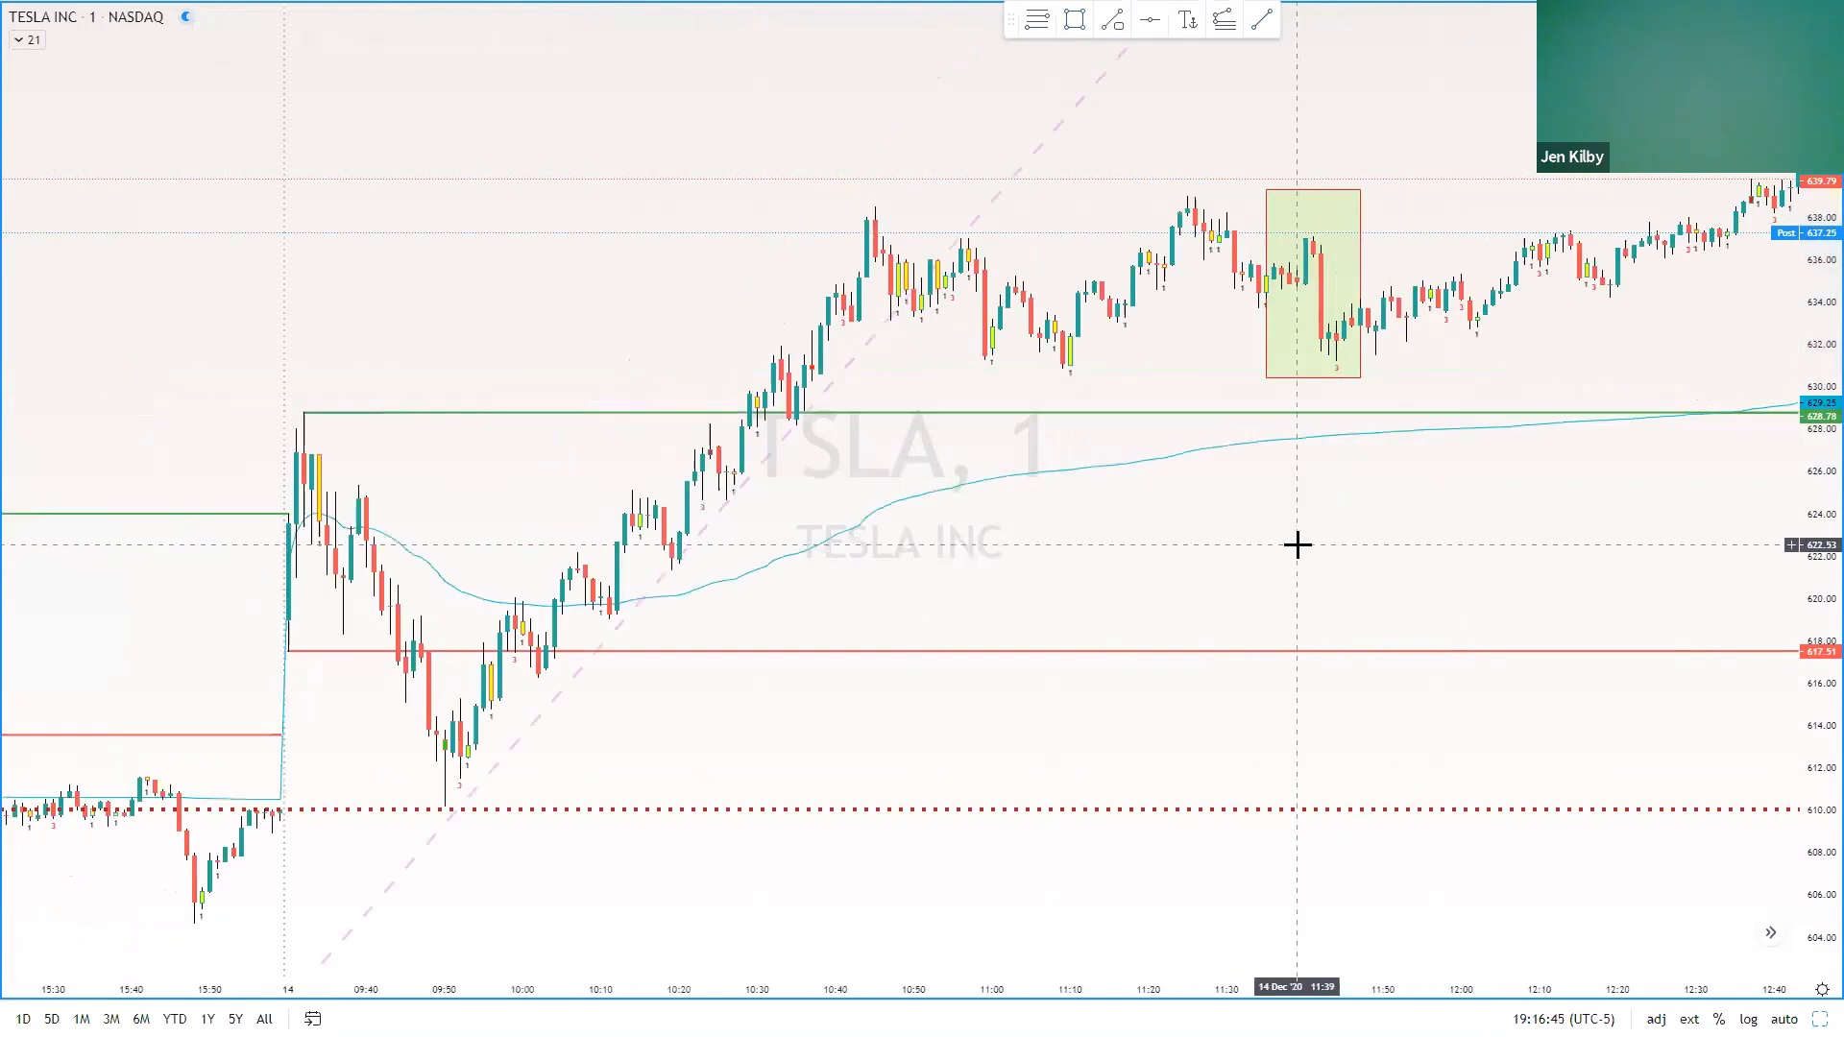
pyautogui.moveTo(751, 111)
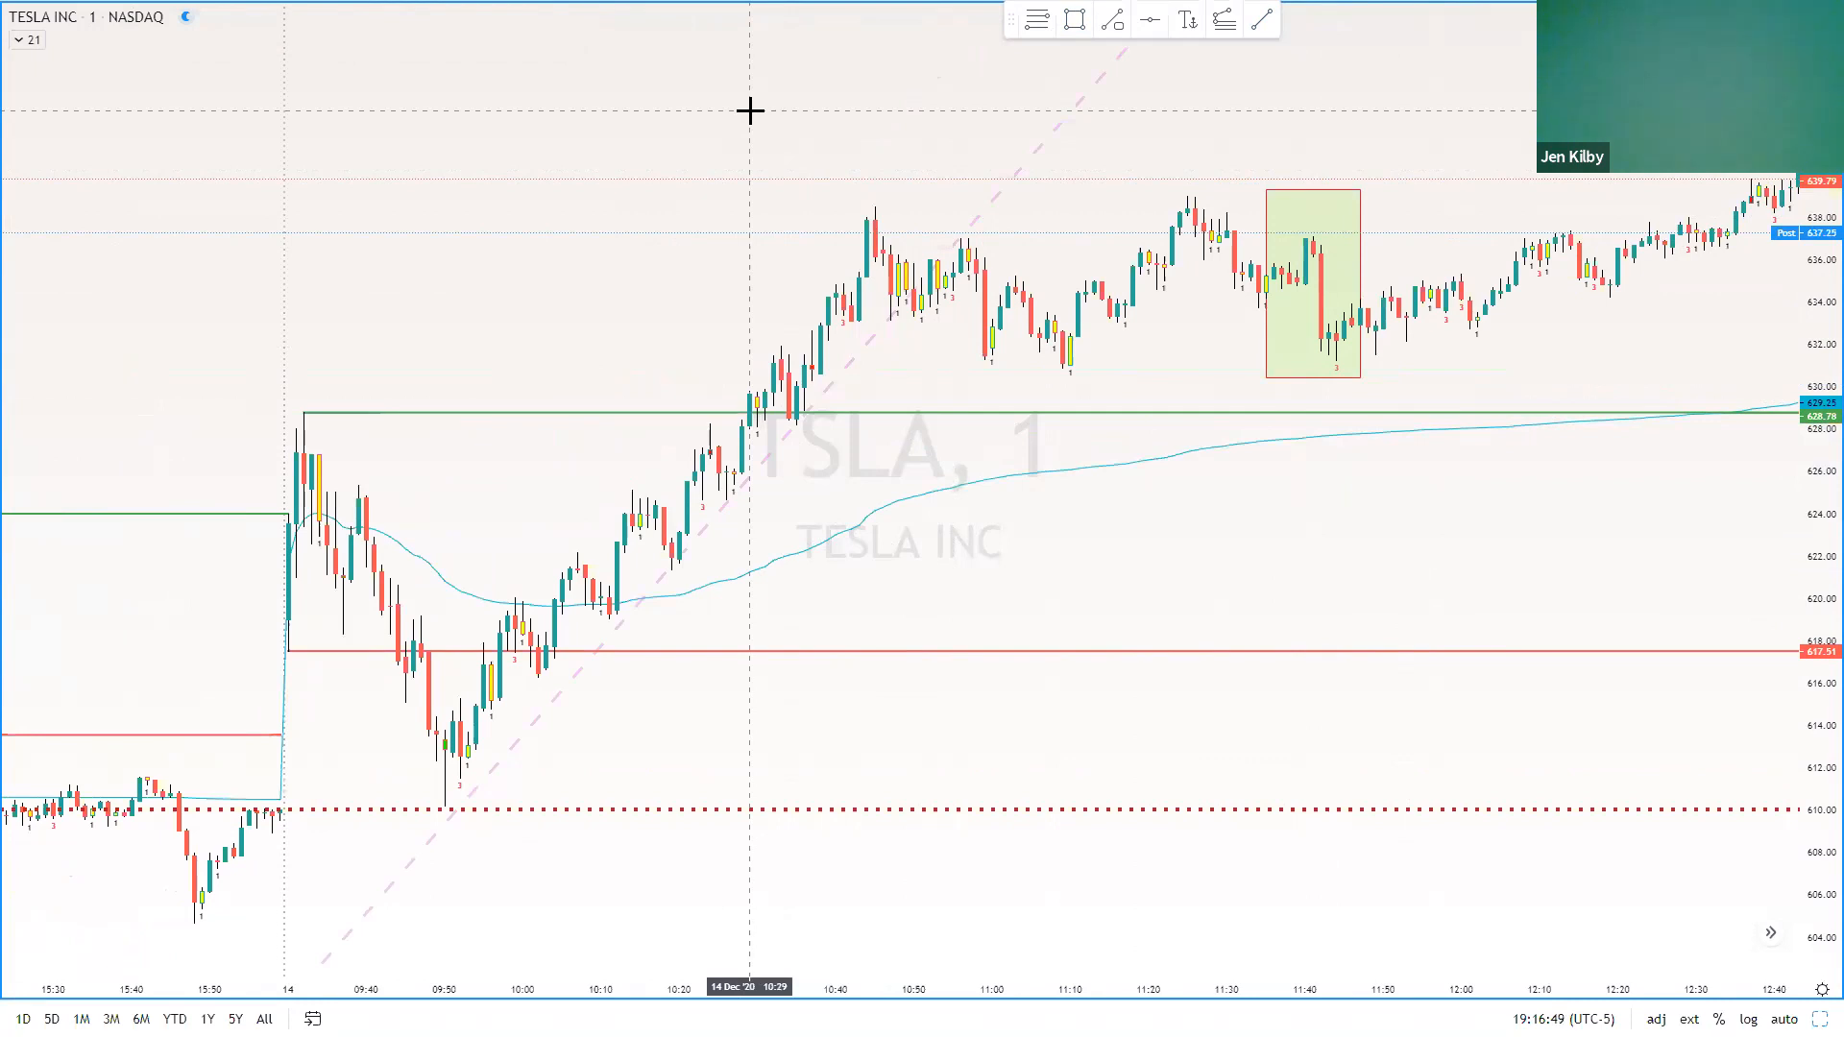
pyautogui.moveTo(785, 175)
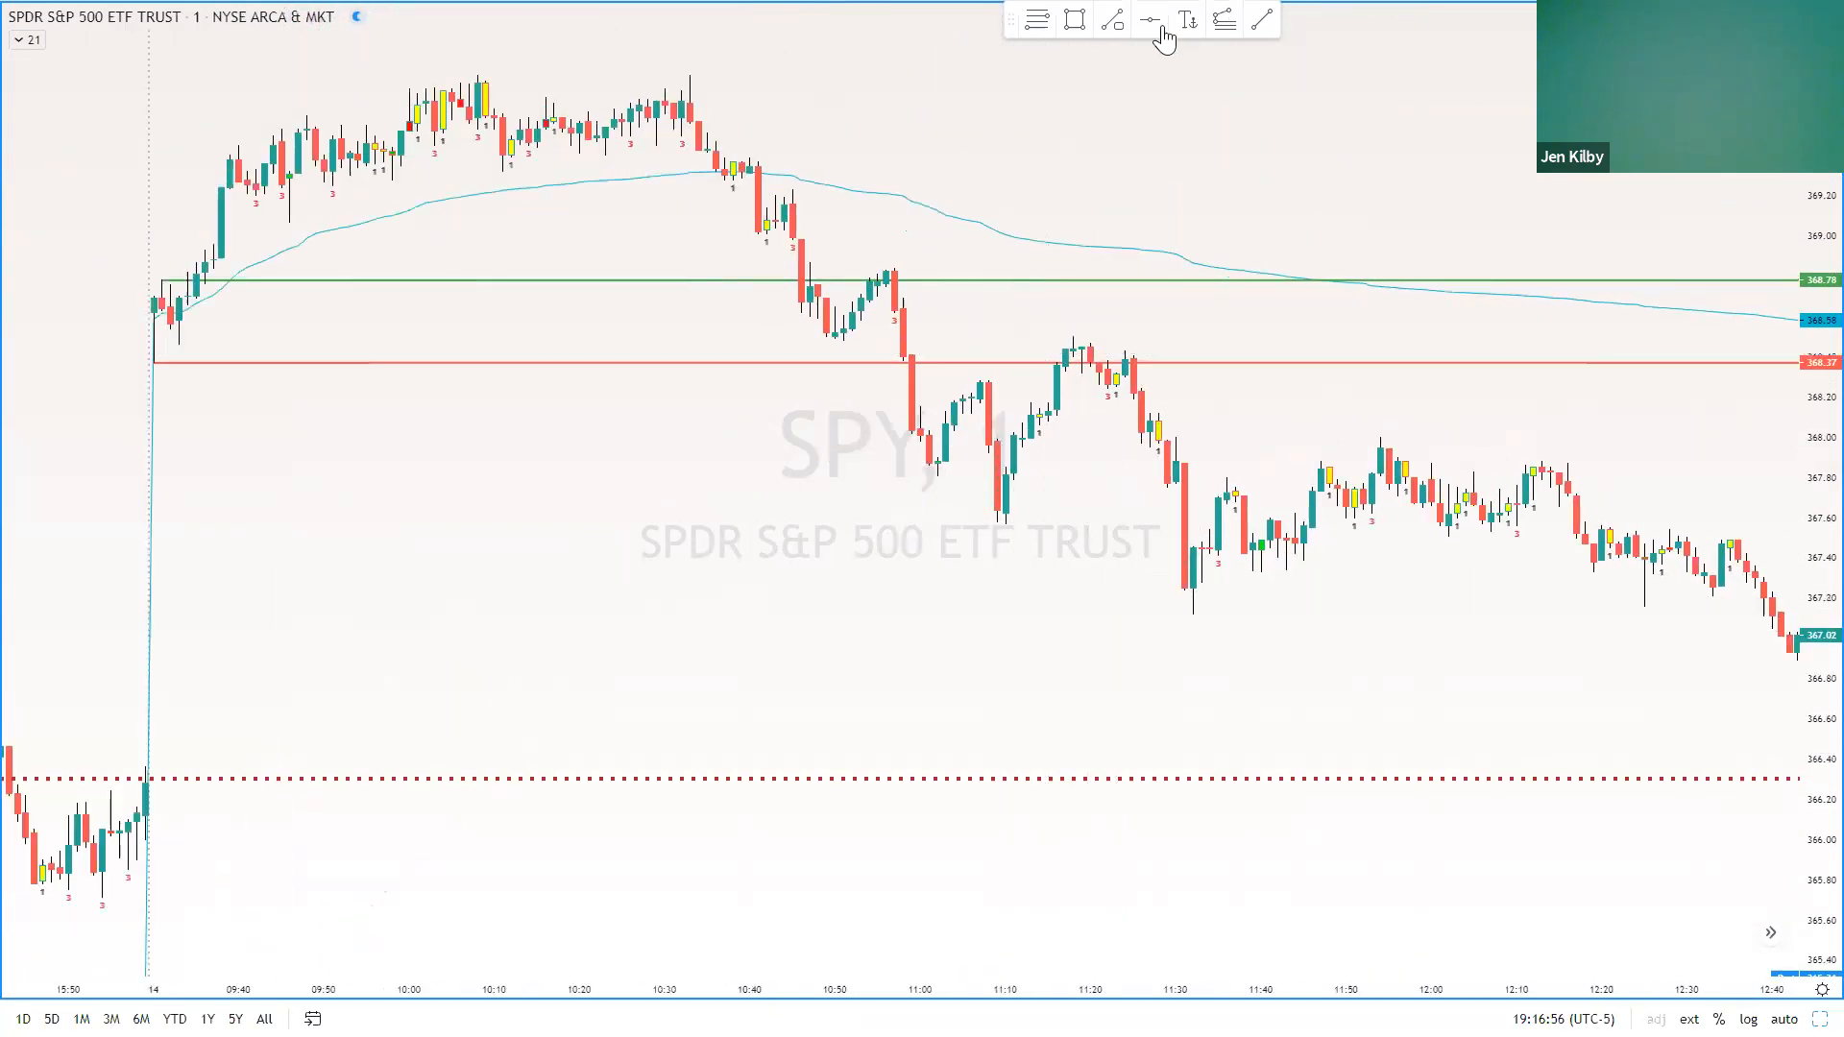
# Step: Draw a dashed descending trendline from the SPY 10:35 high down across its falling highs
pyautogui.click(1112, 19)
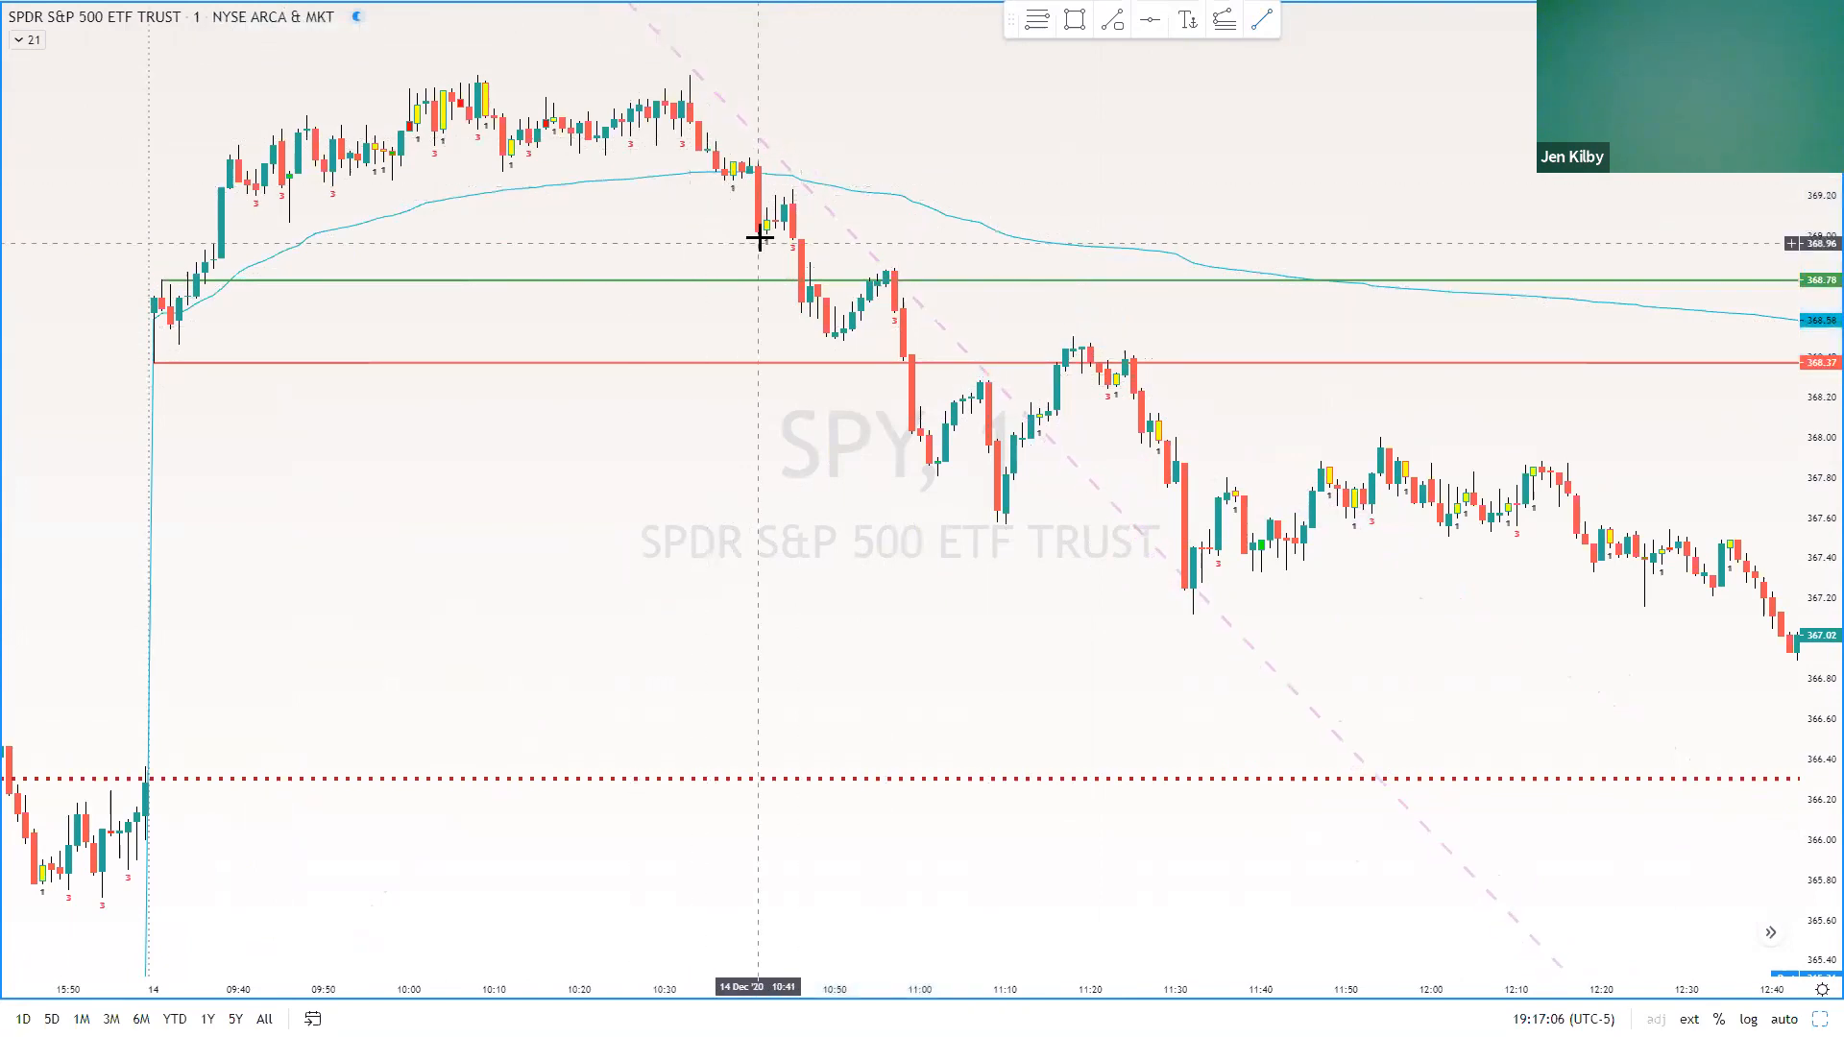
pyautogui.moveTo(799, 200)
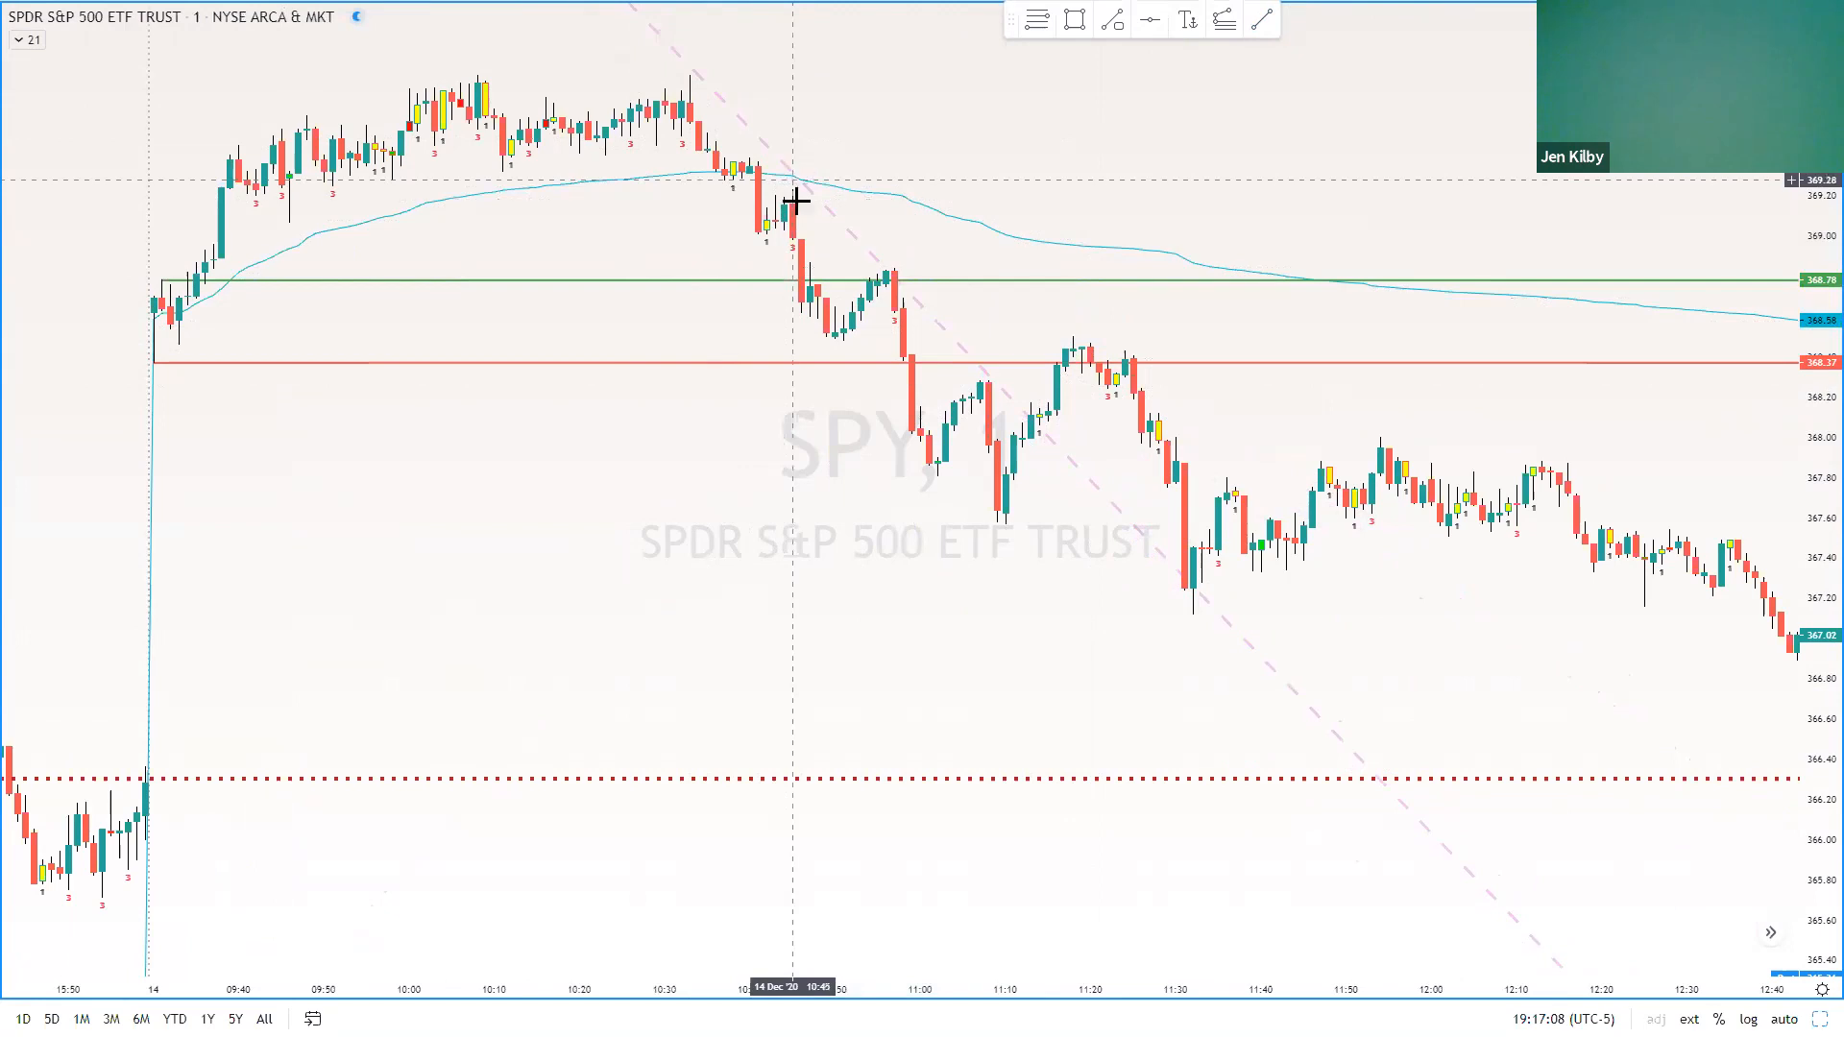
pyautogui.moveTo(956, 486)
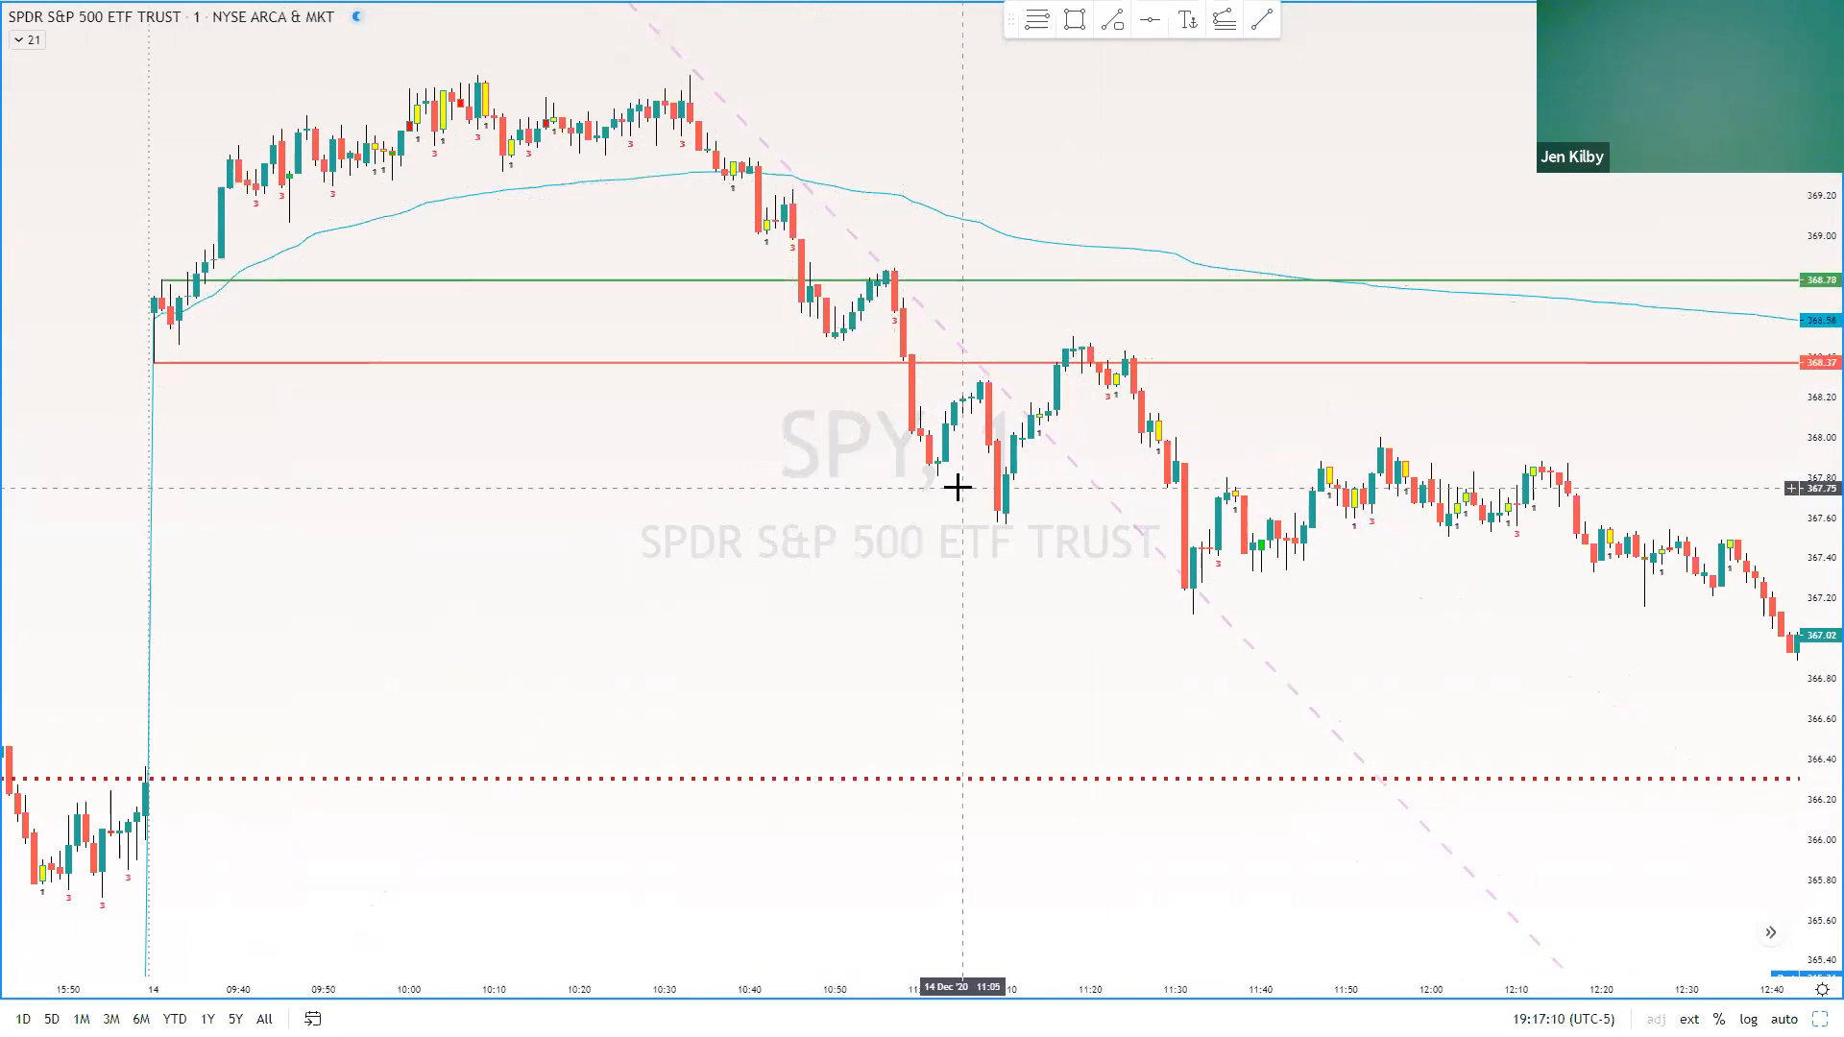
pyautogui.moveTo(1020, 507)
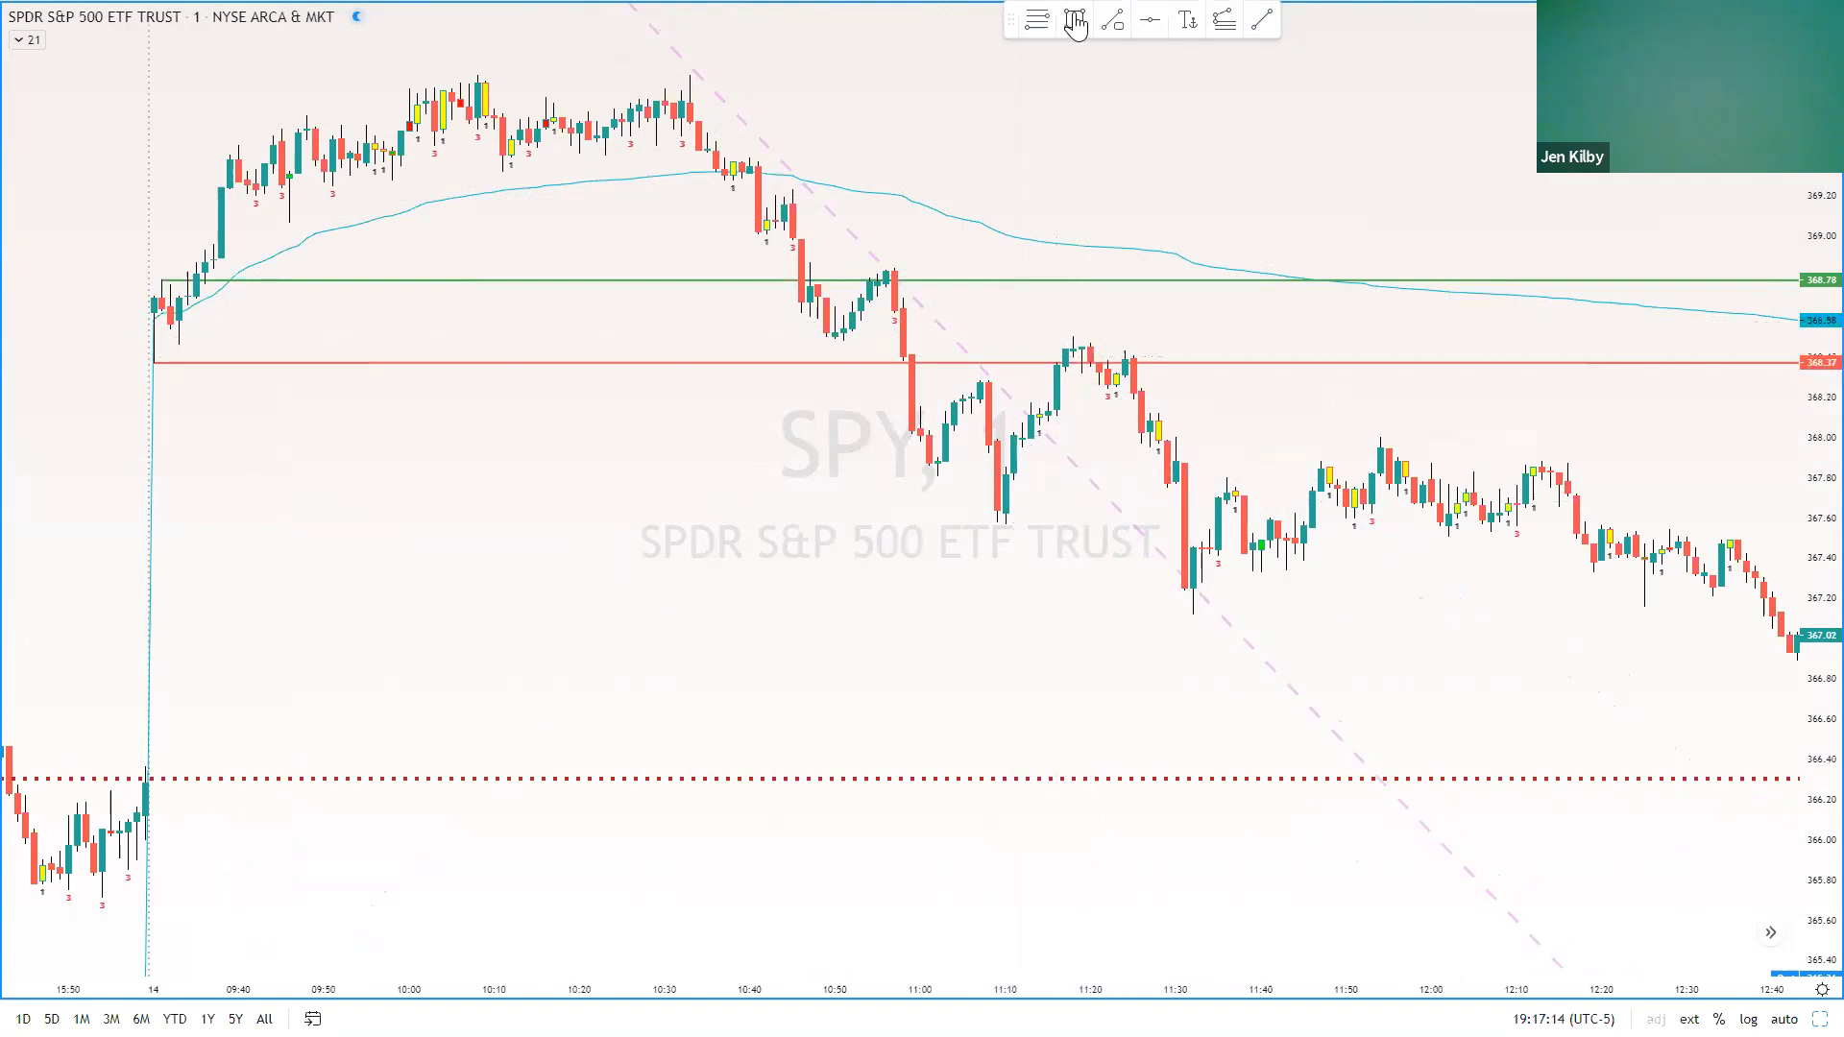
# Step: Highlight the 11:09–11:24 SPY pullback to the red level with a green rectangle
pyautogui.click(1074, 19)
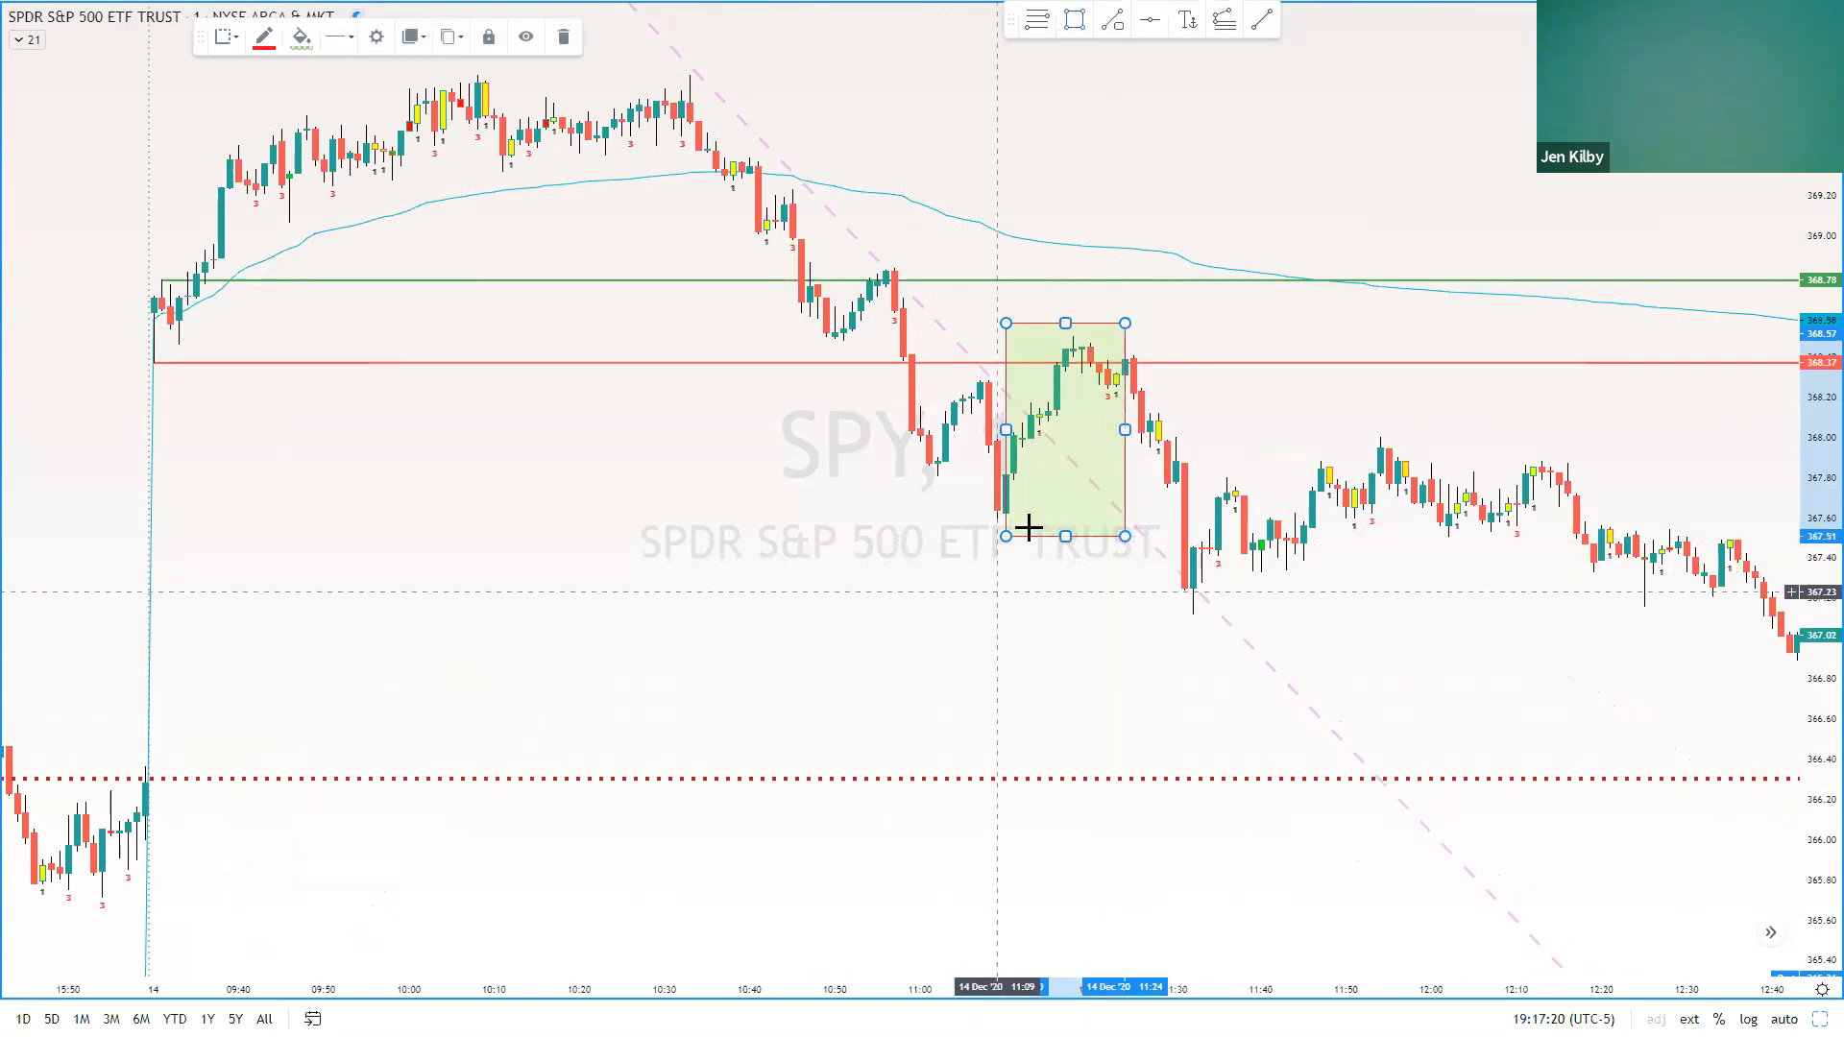
pyautogui.moveTo(1130, 182)
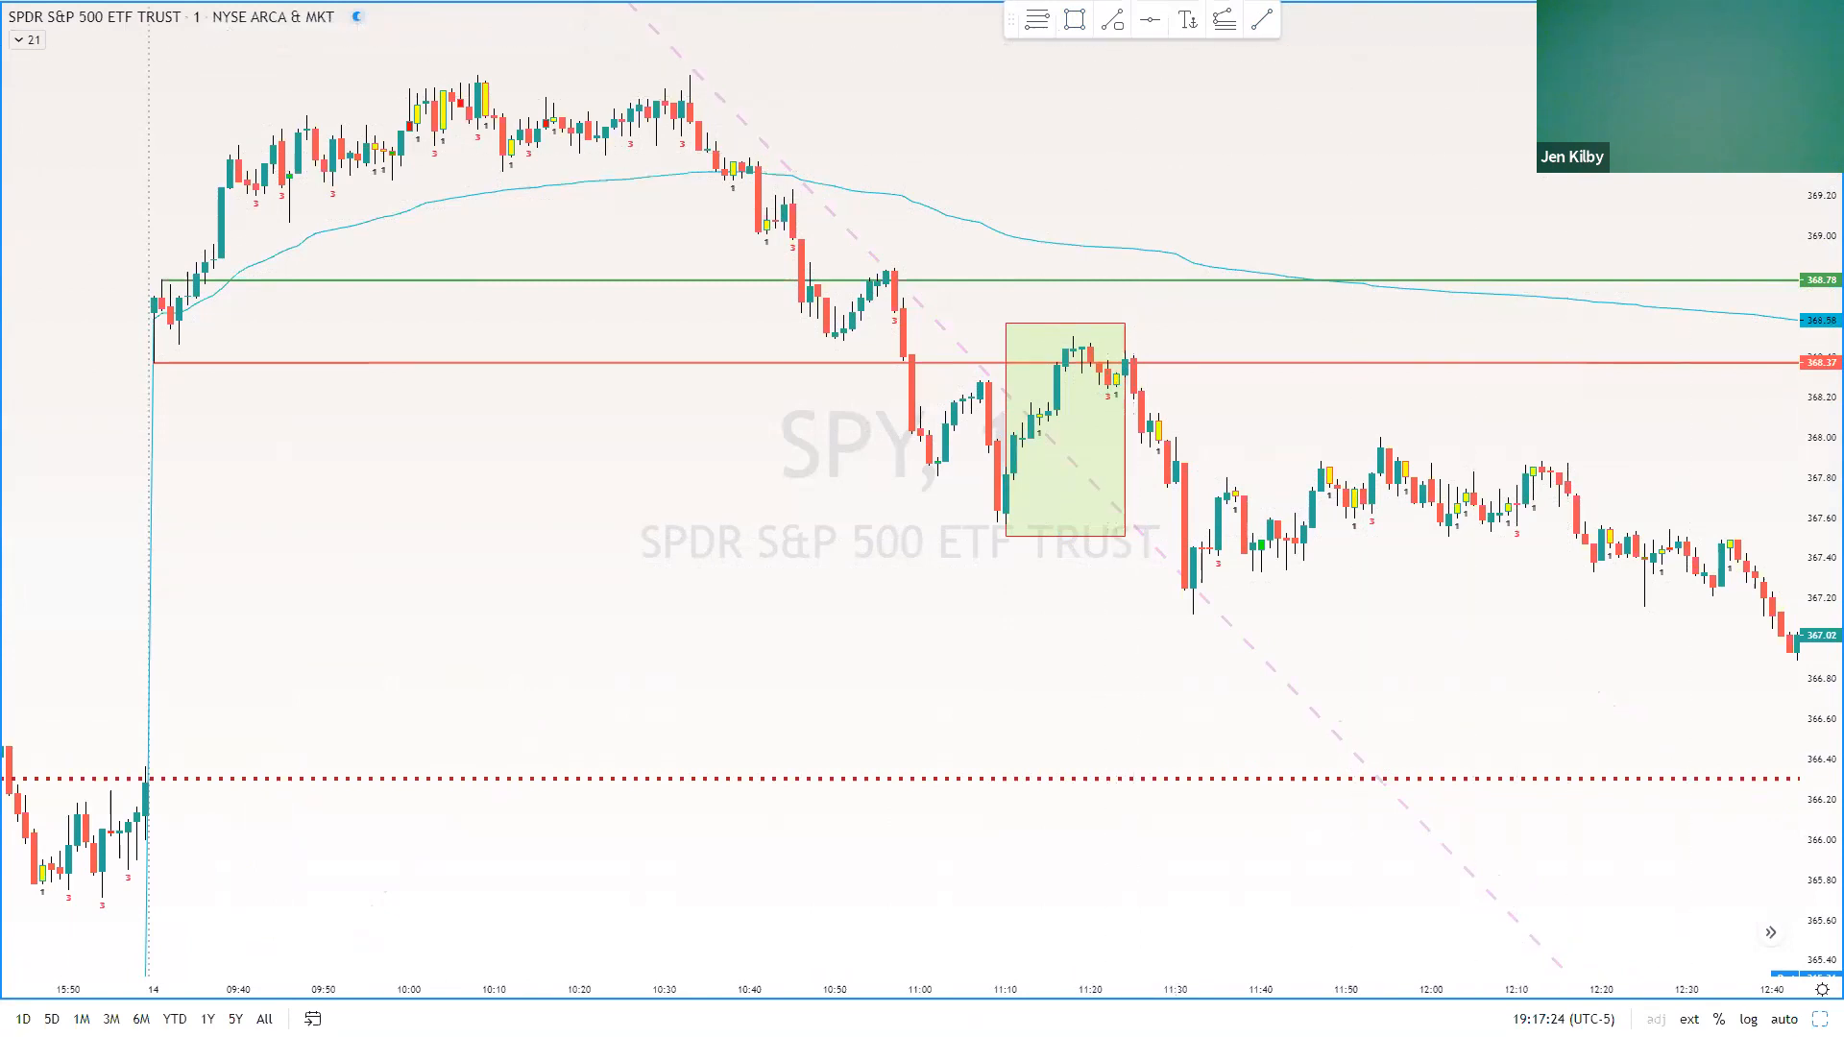
pyautogui.moveTo(880, 286)
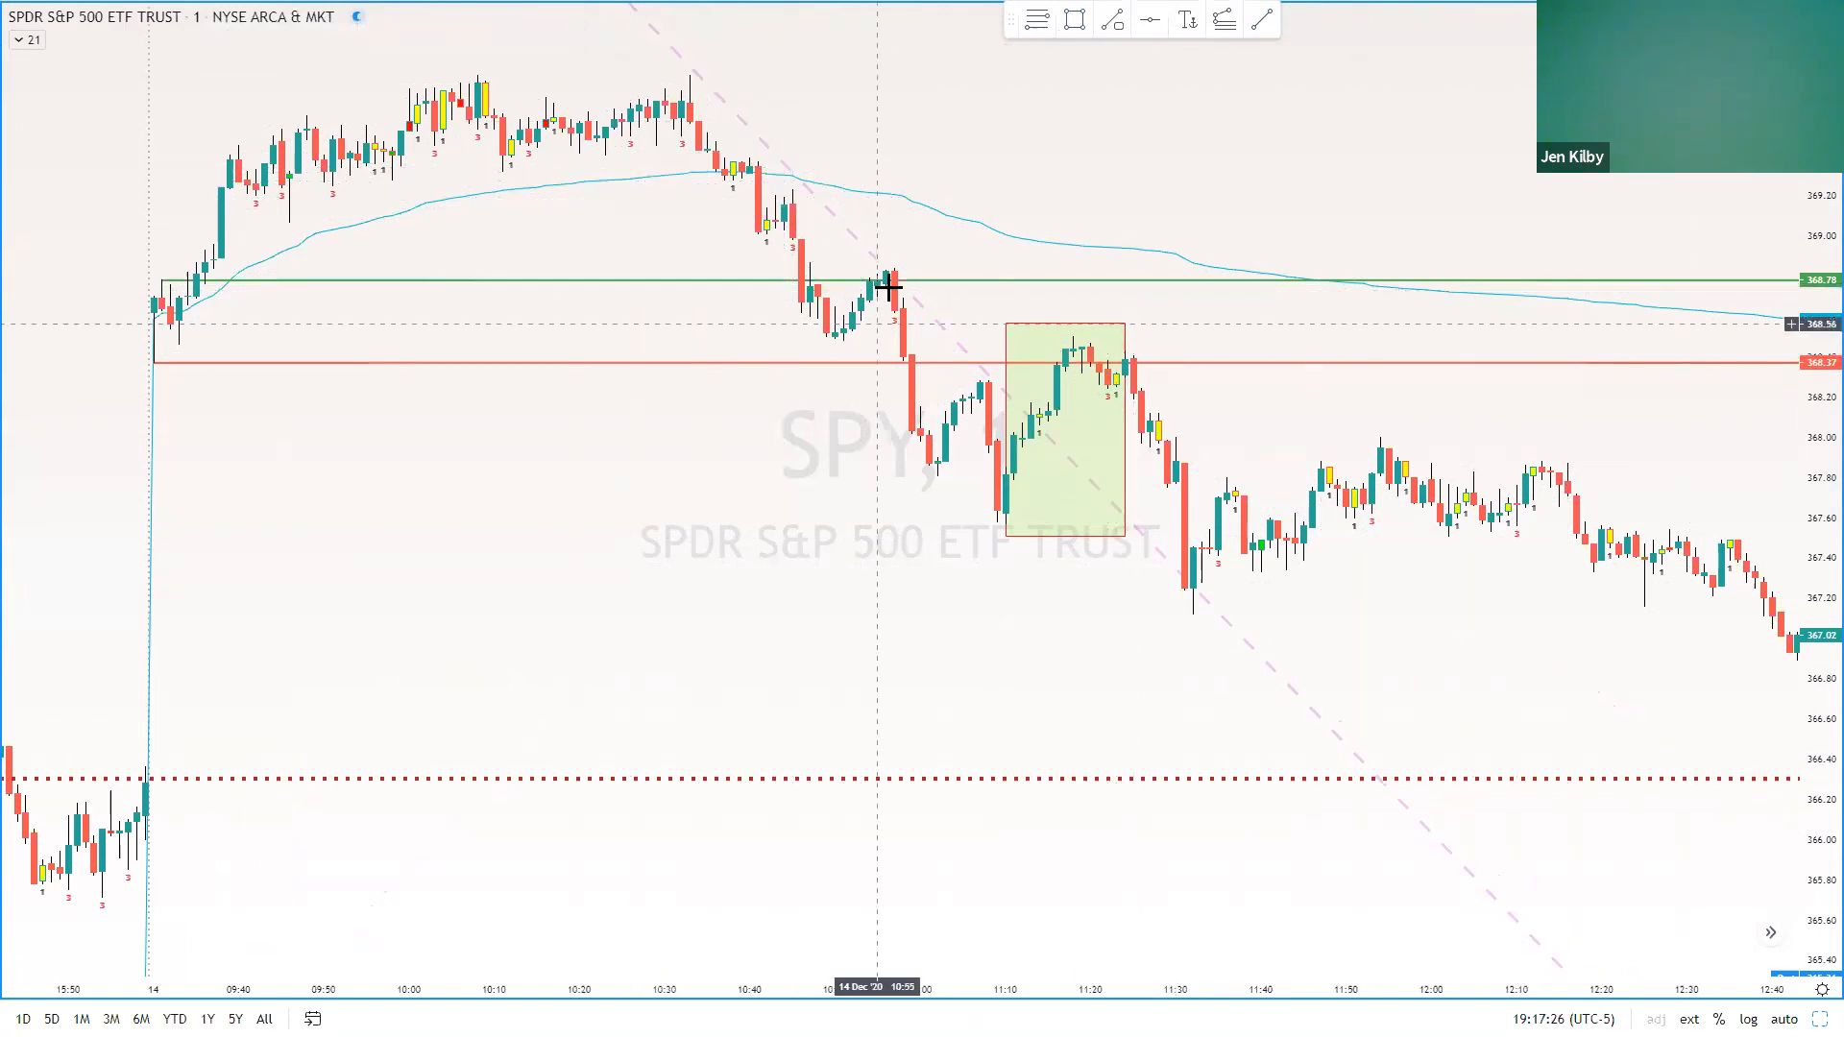
pyautogui.moveTo(955, 448)
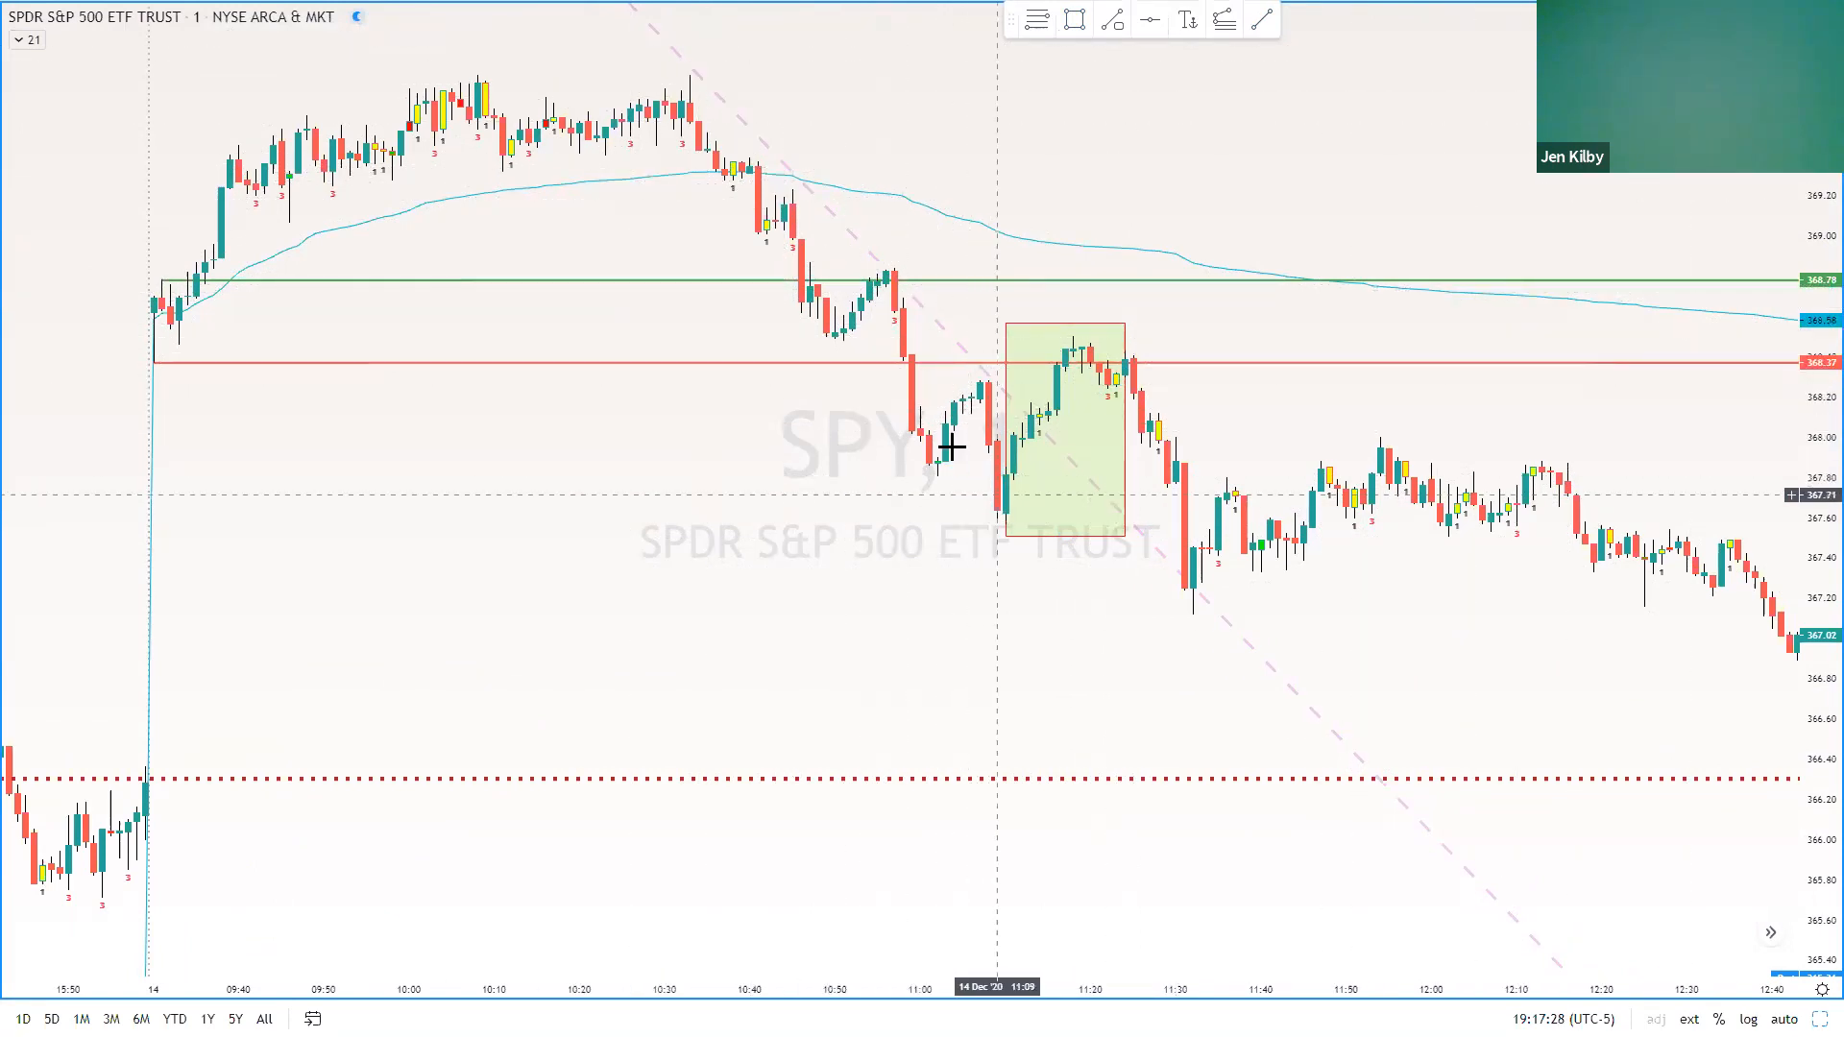
pyautogui.moveTo(981, 463)
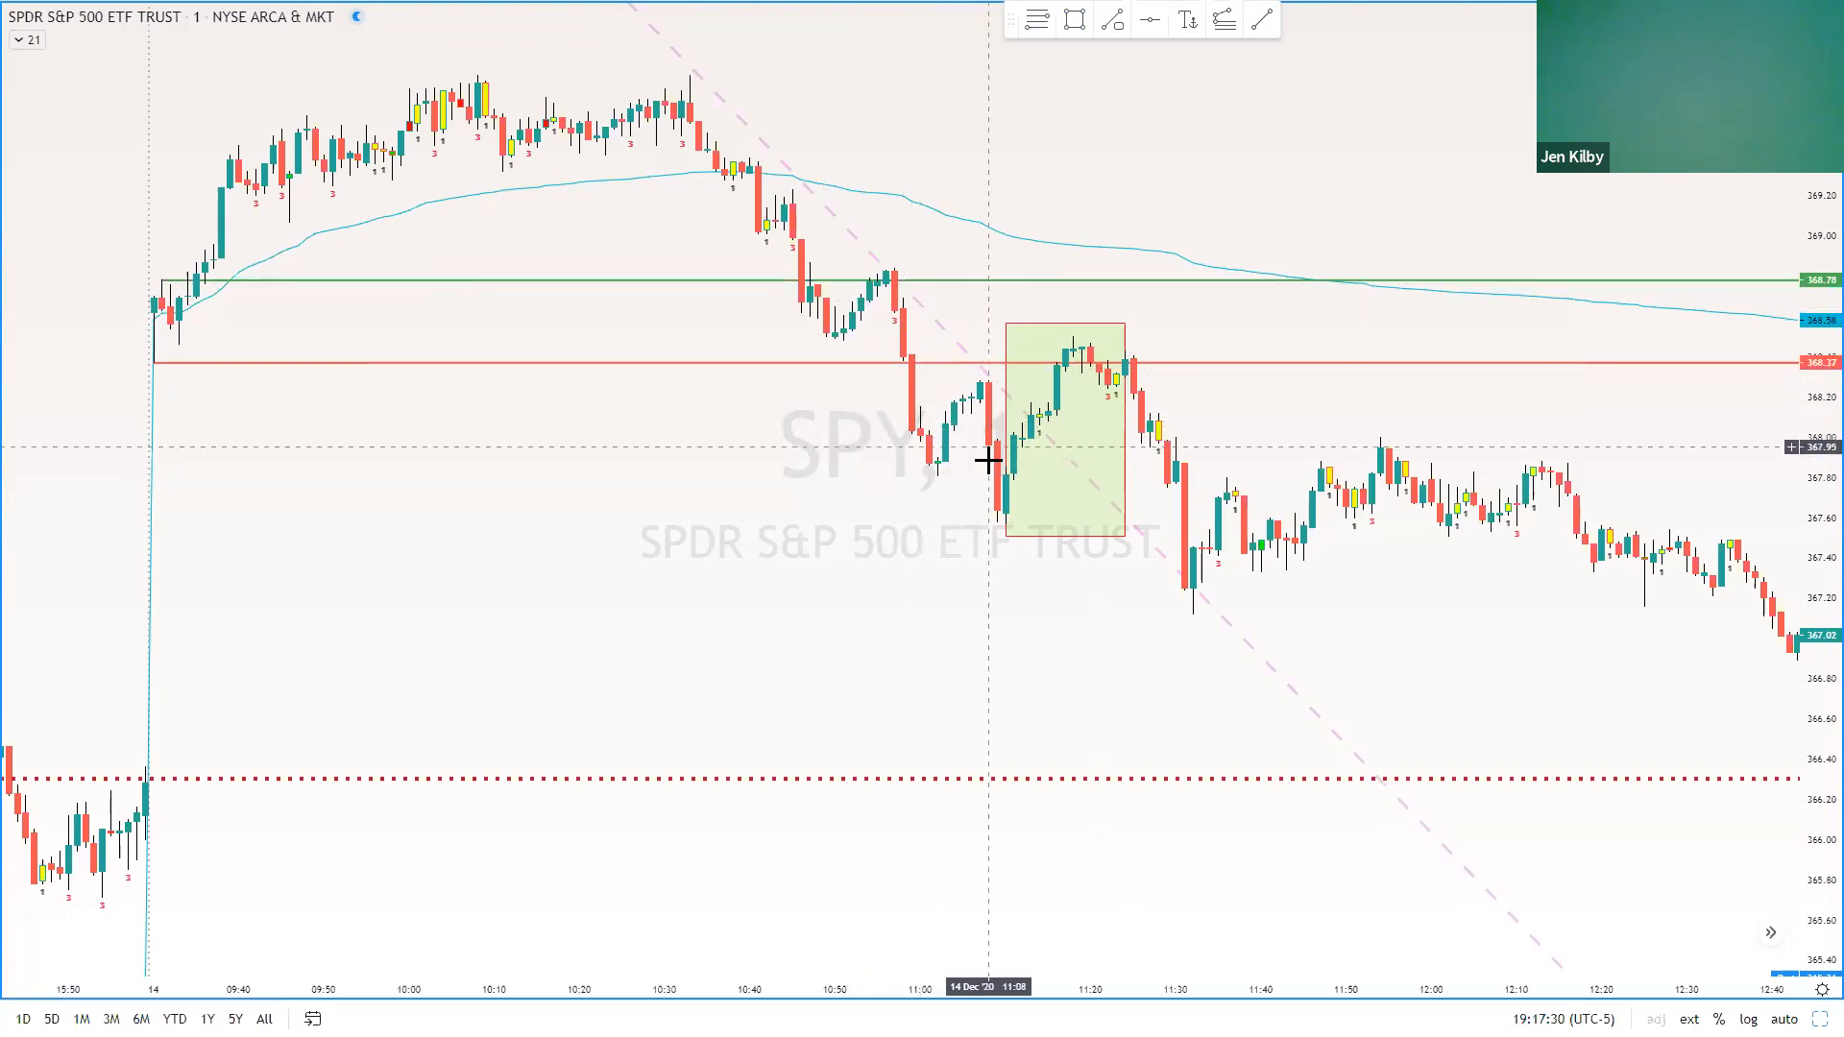
pyautogui.moveTo(1047, 565)
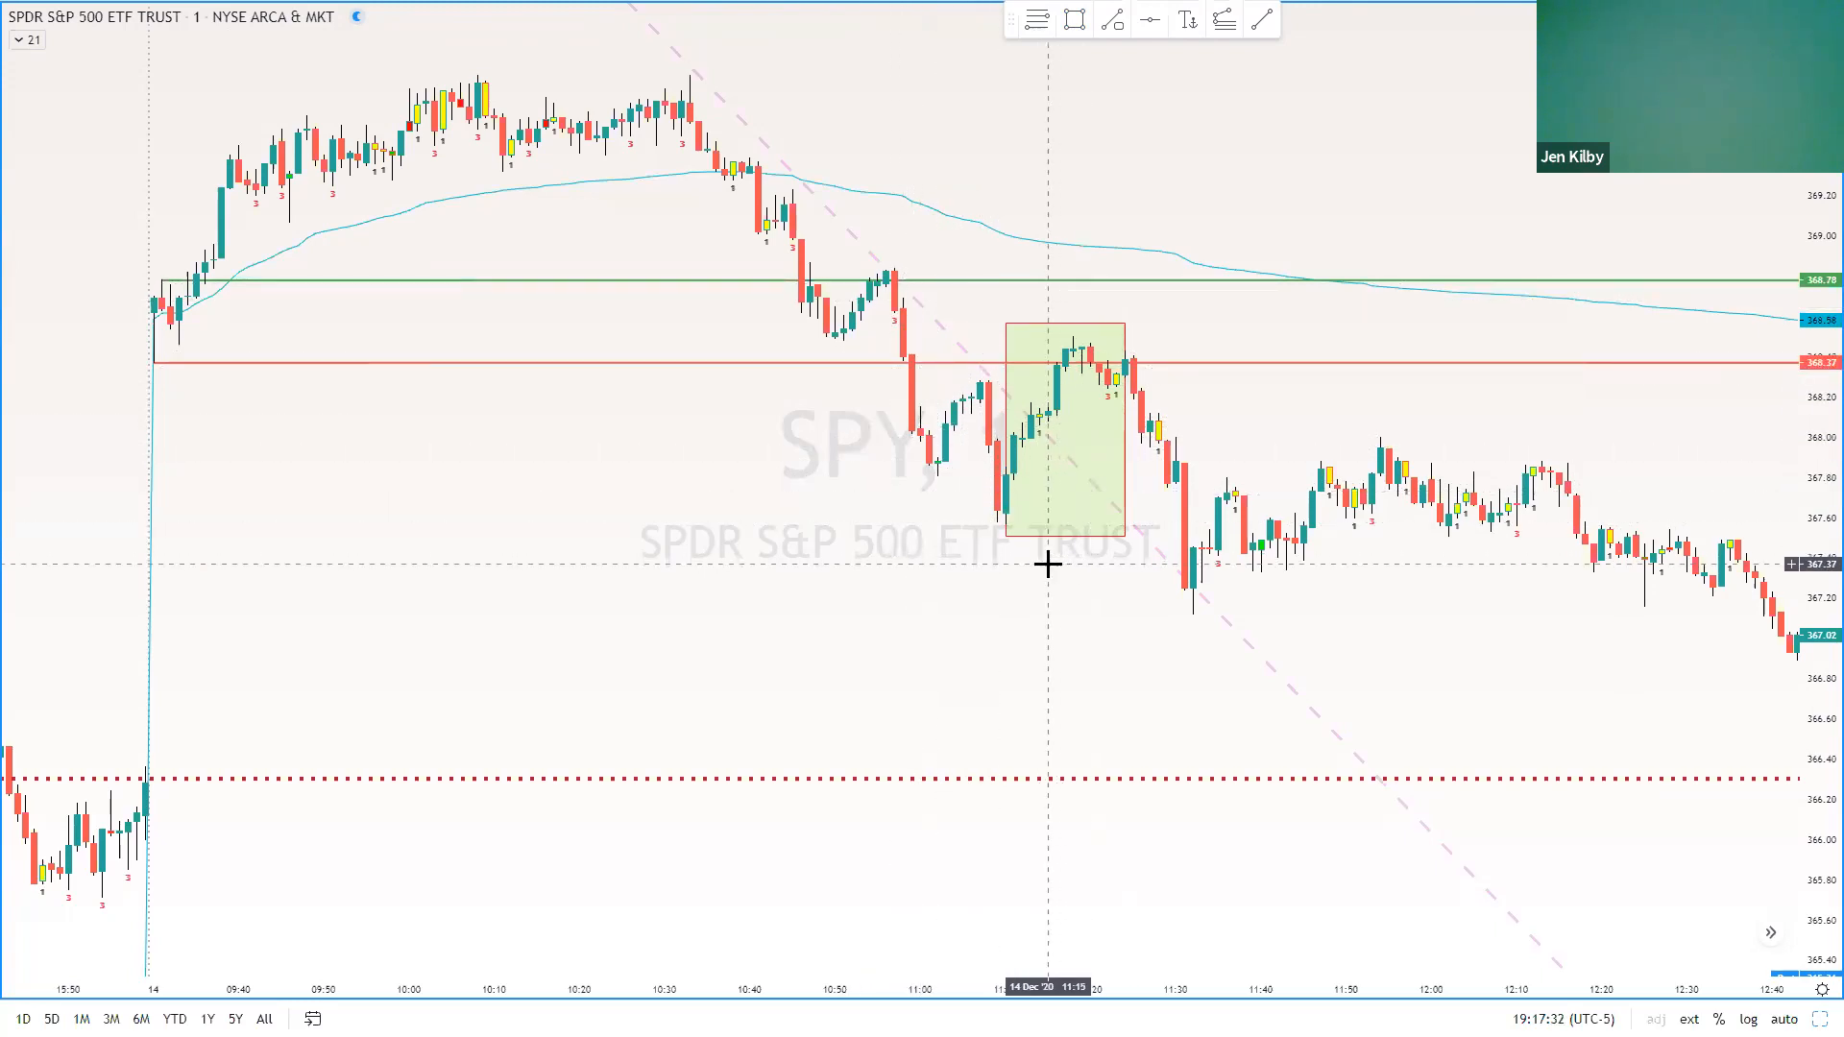
pyautogui.moveTo(1149, 356)
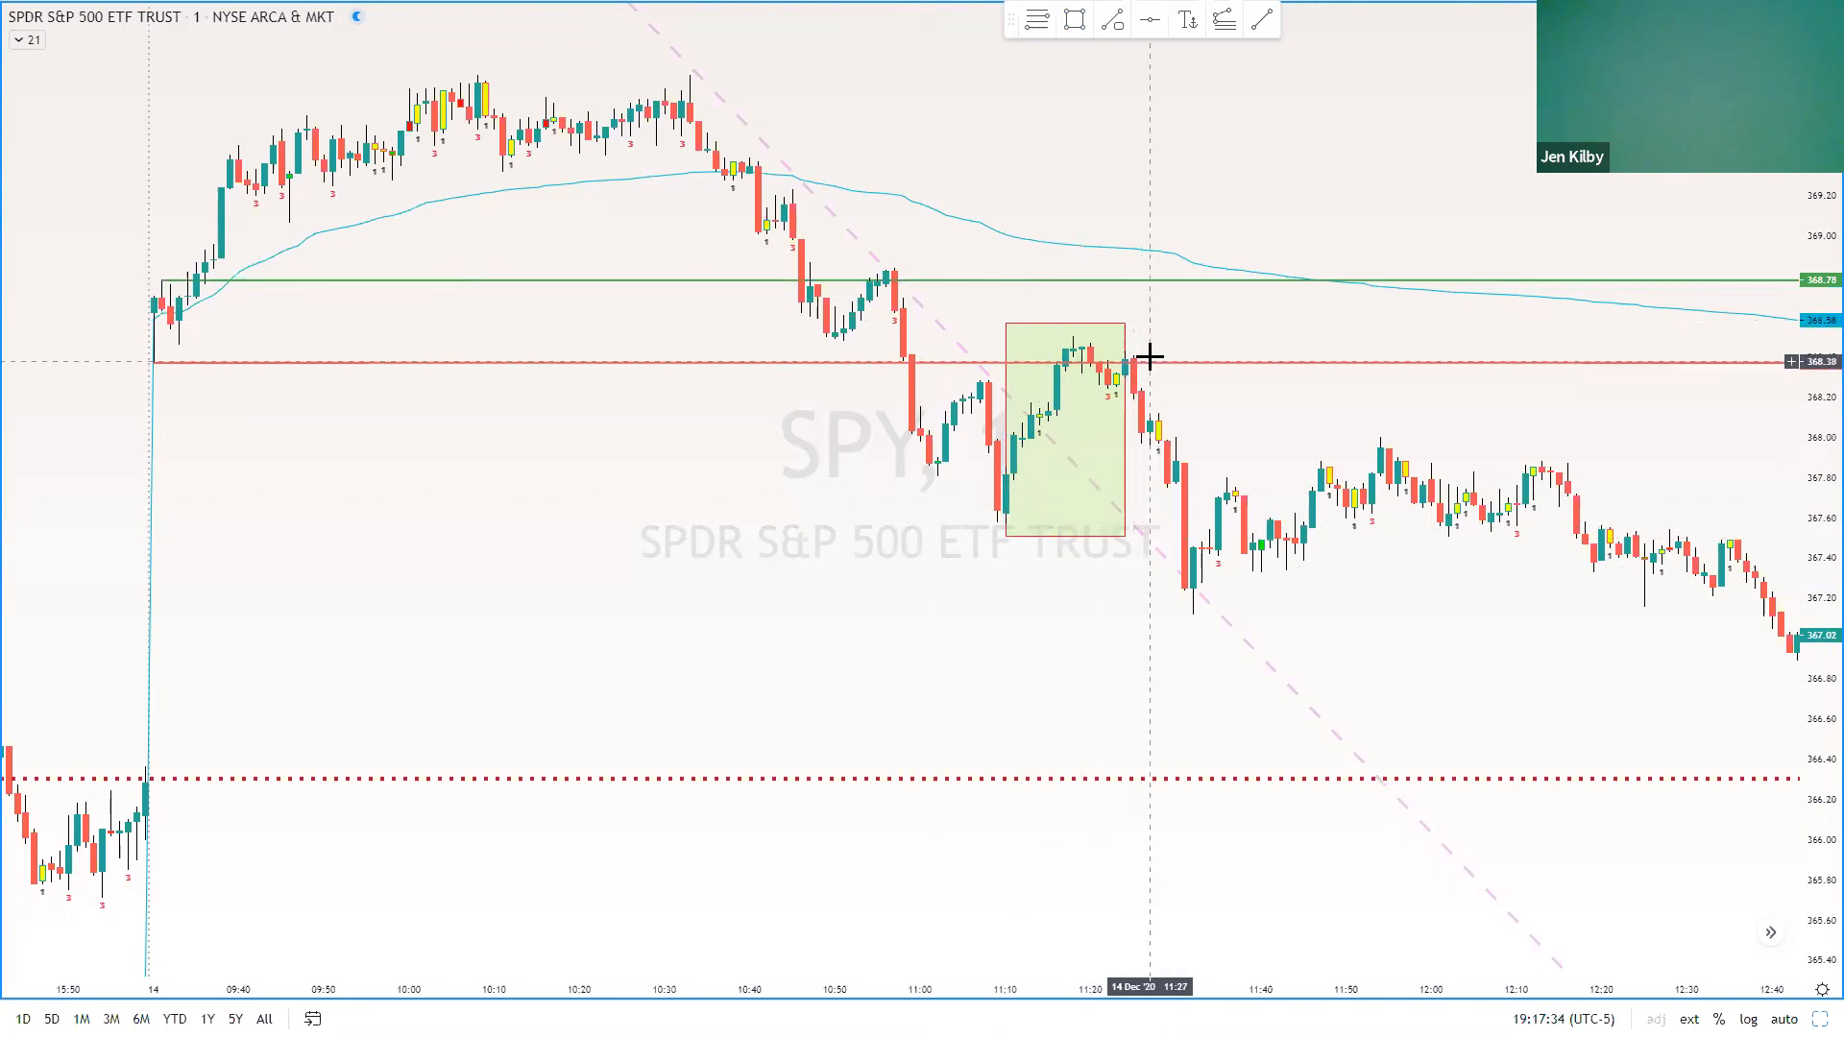
pyautogui.moveTo(1147, 219)
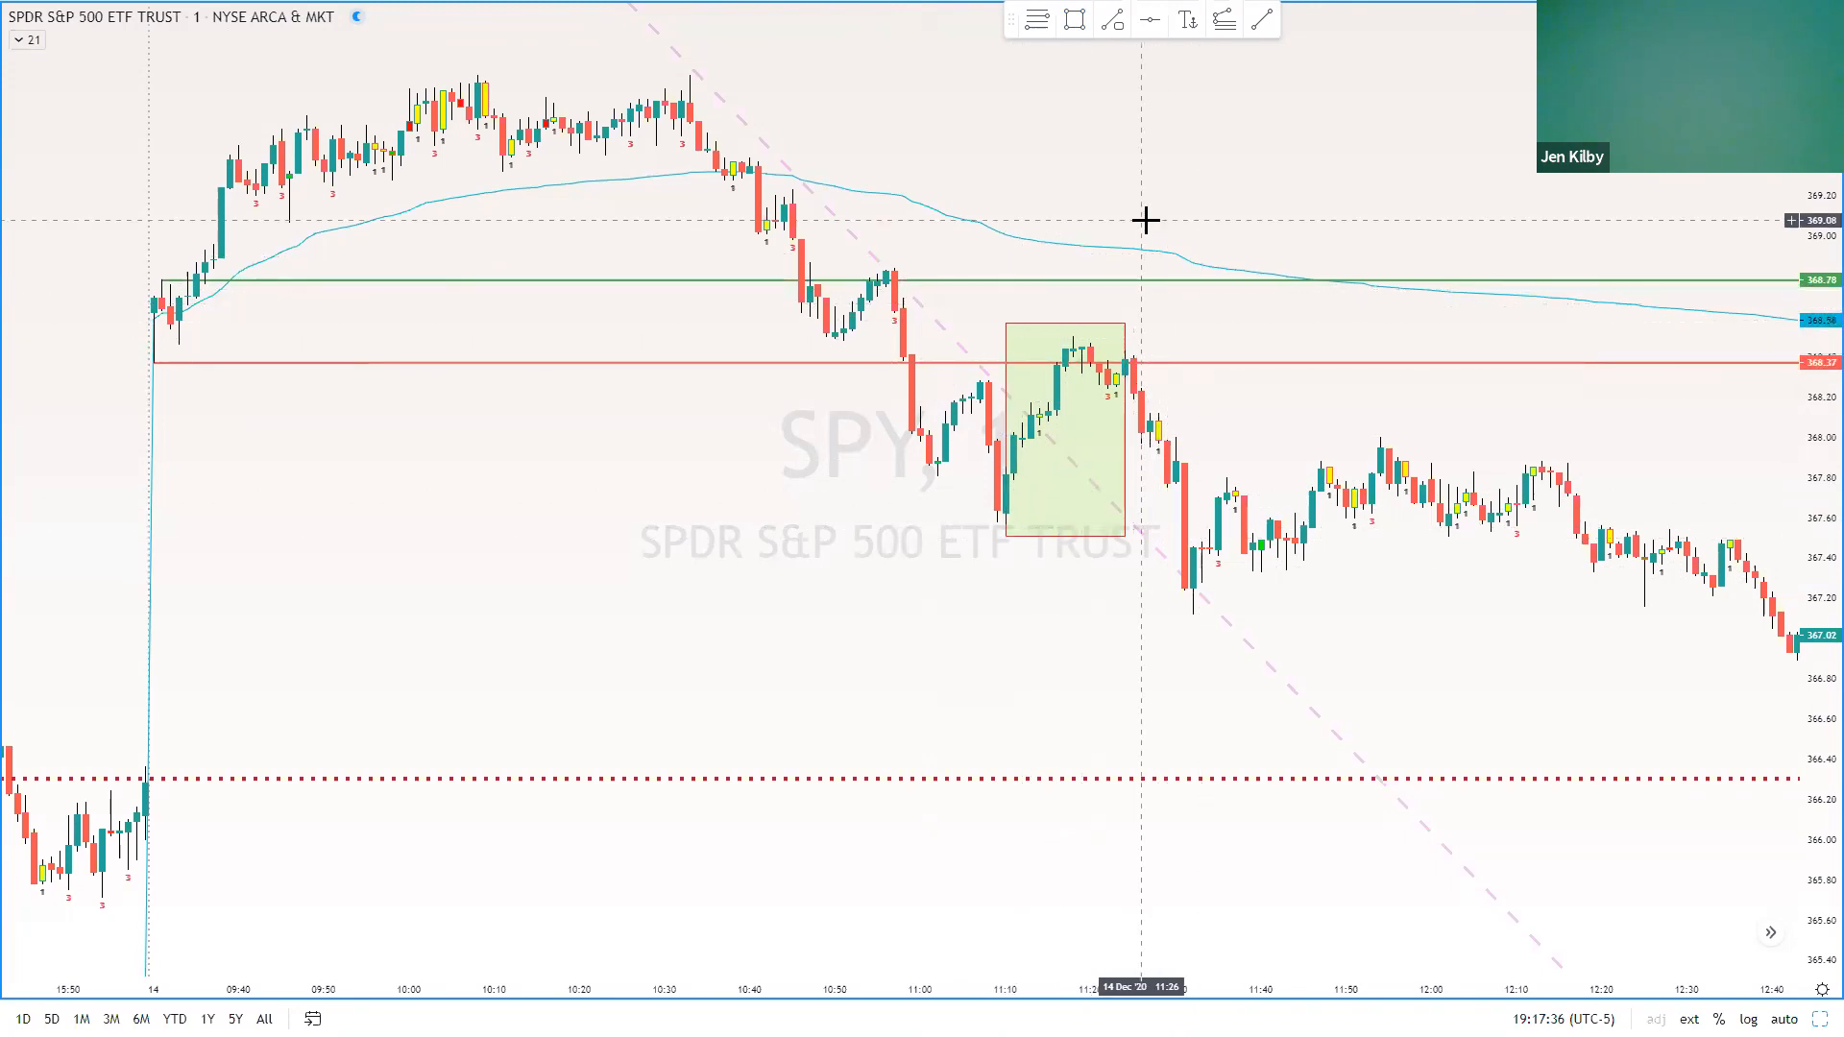